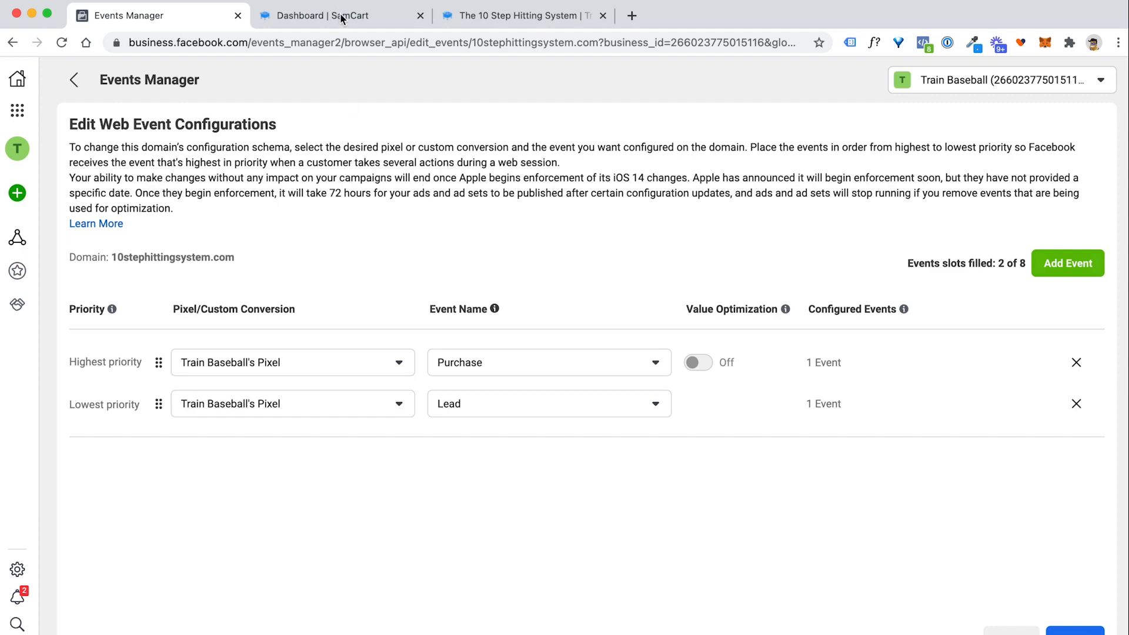
Step: Open SamCart's marketplace settings and scroll to the Embed HTML/Scripts in Header field
click(327, 15)
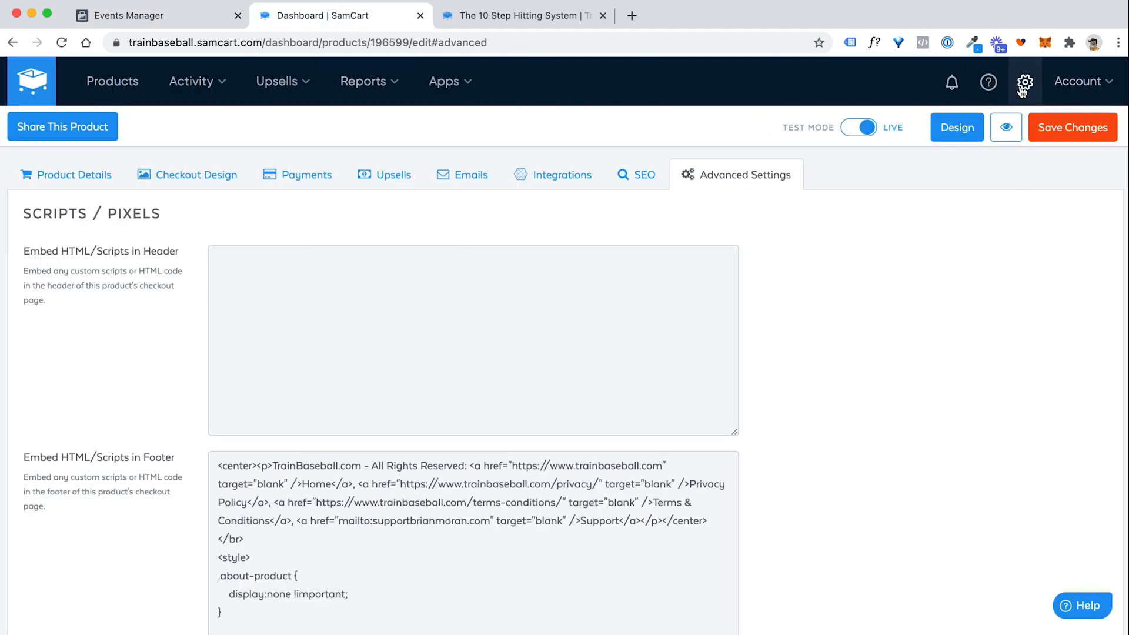
click(1023, 81)
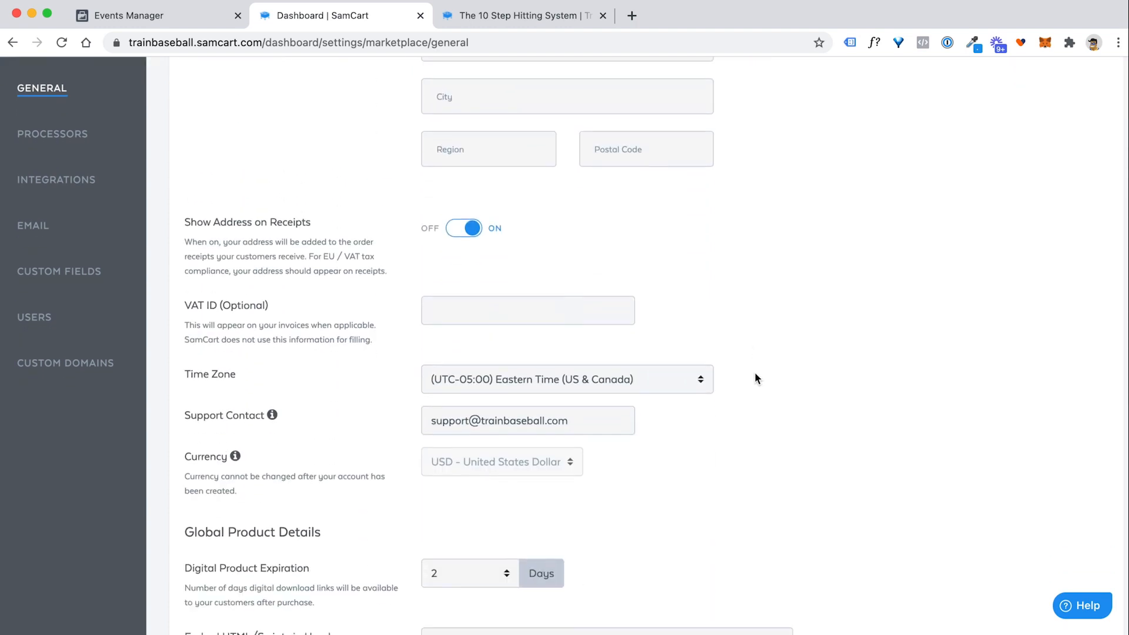
scroll(down, 3)
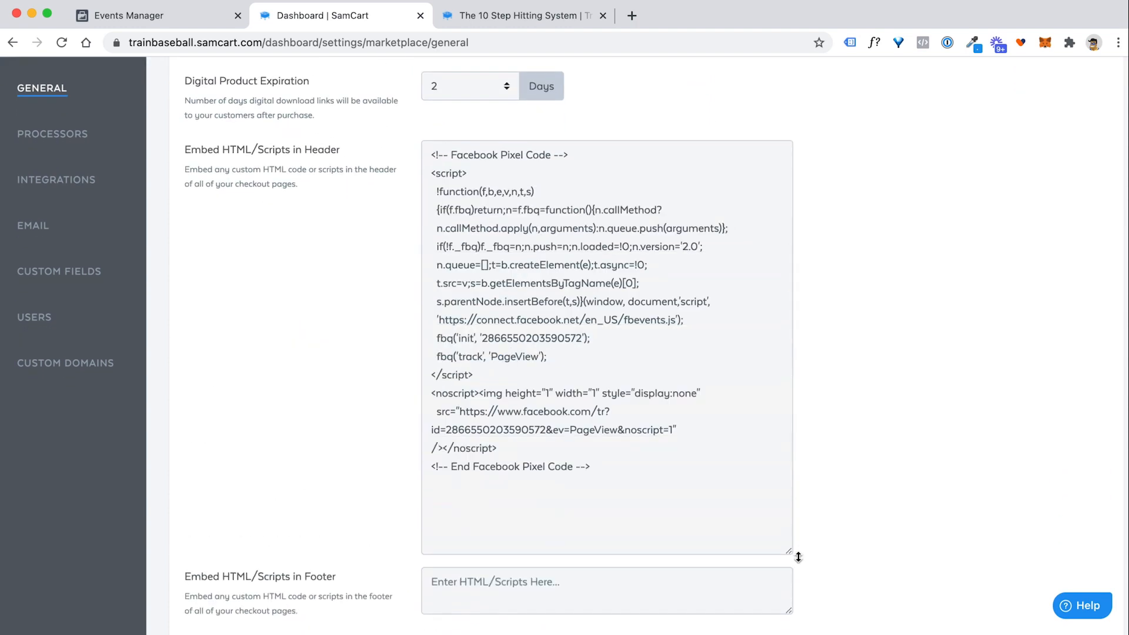
Step: Inspect the Facebook Pixel base code, selecting through its PageView tracking line
double_click(468, 155)
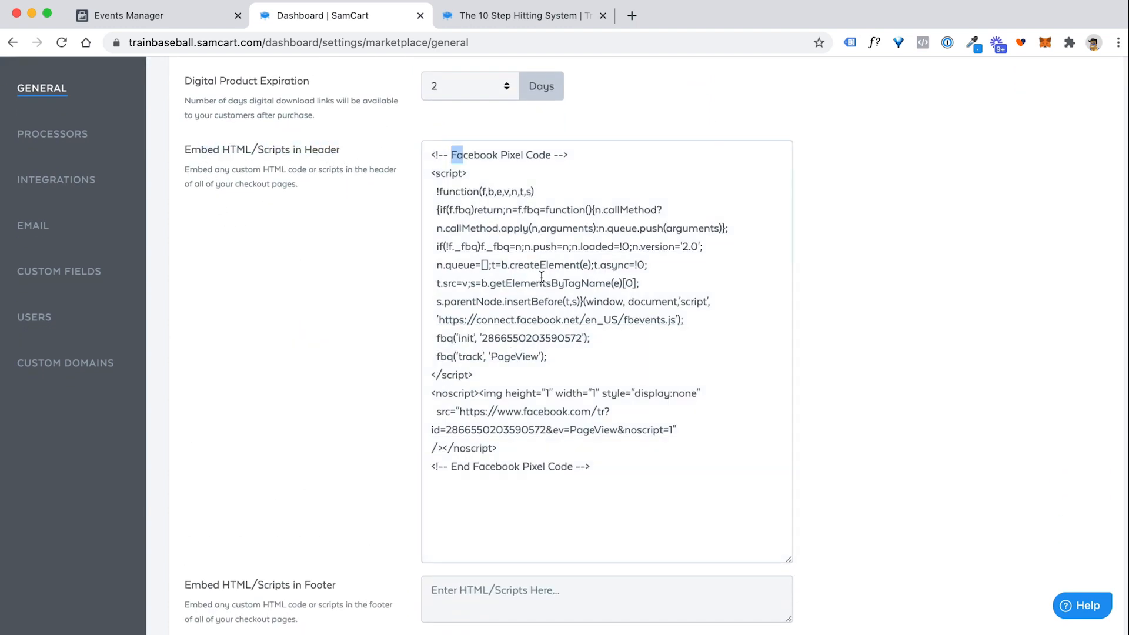
click(548, 379)
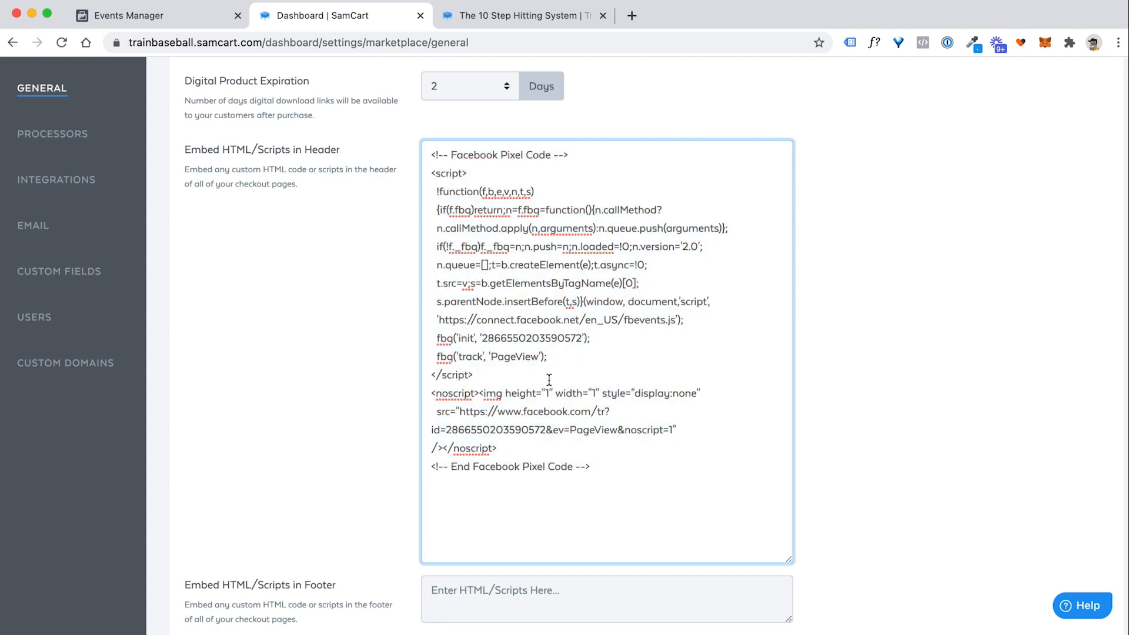
double_click(513, 356)
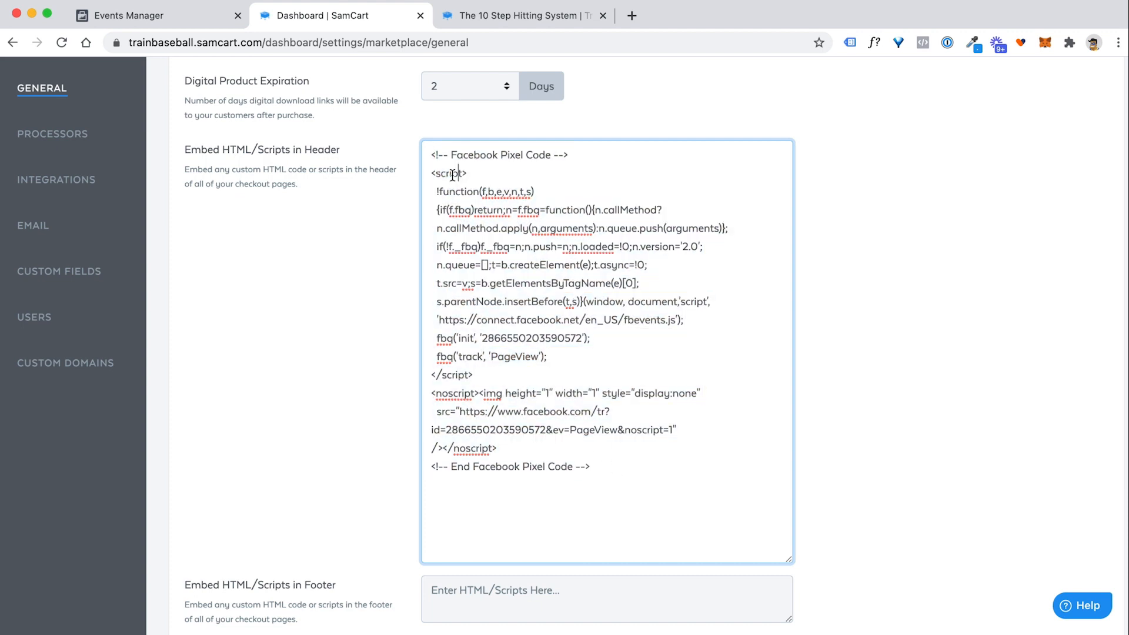
double_click(515, 357)
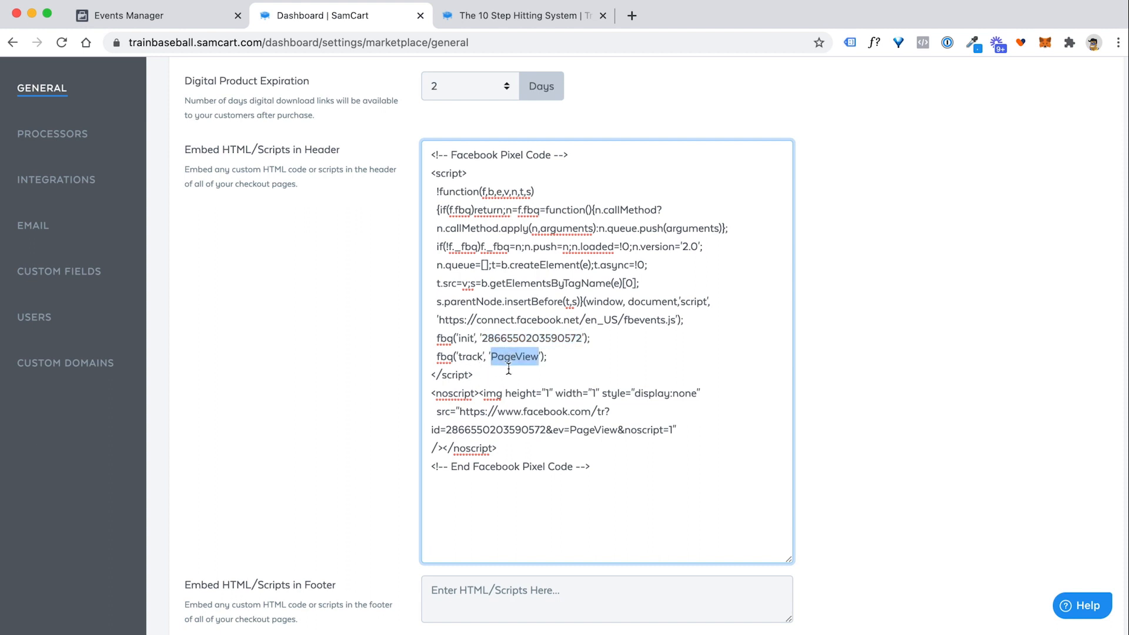
click(547, 358)
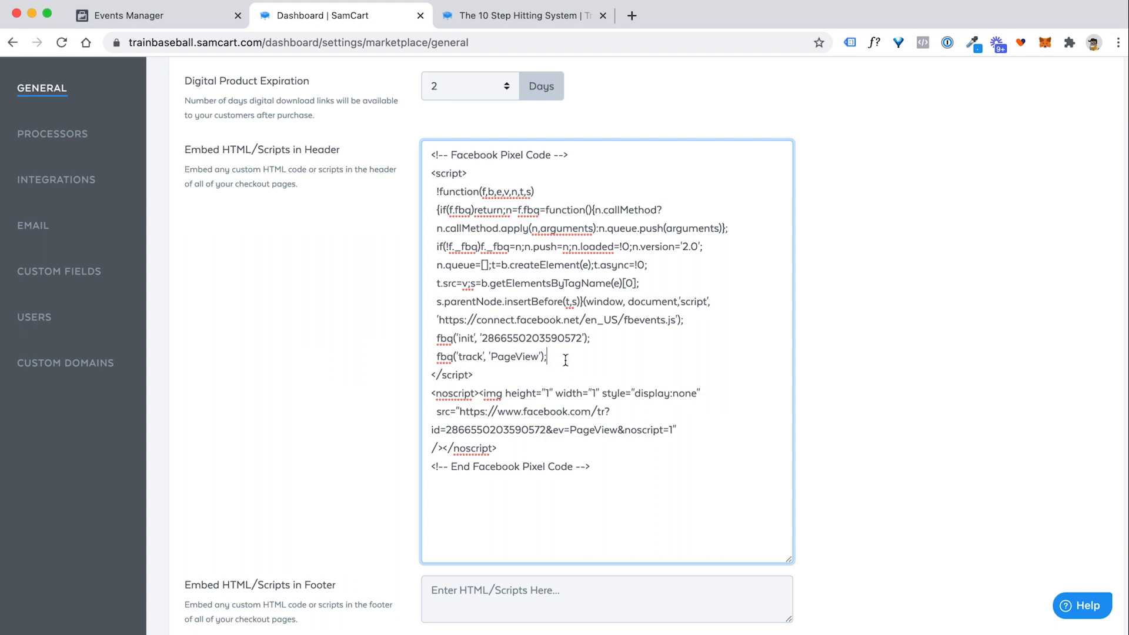
drag(435, 192, 547, 357)
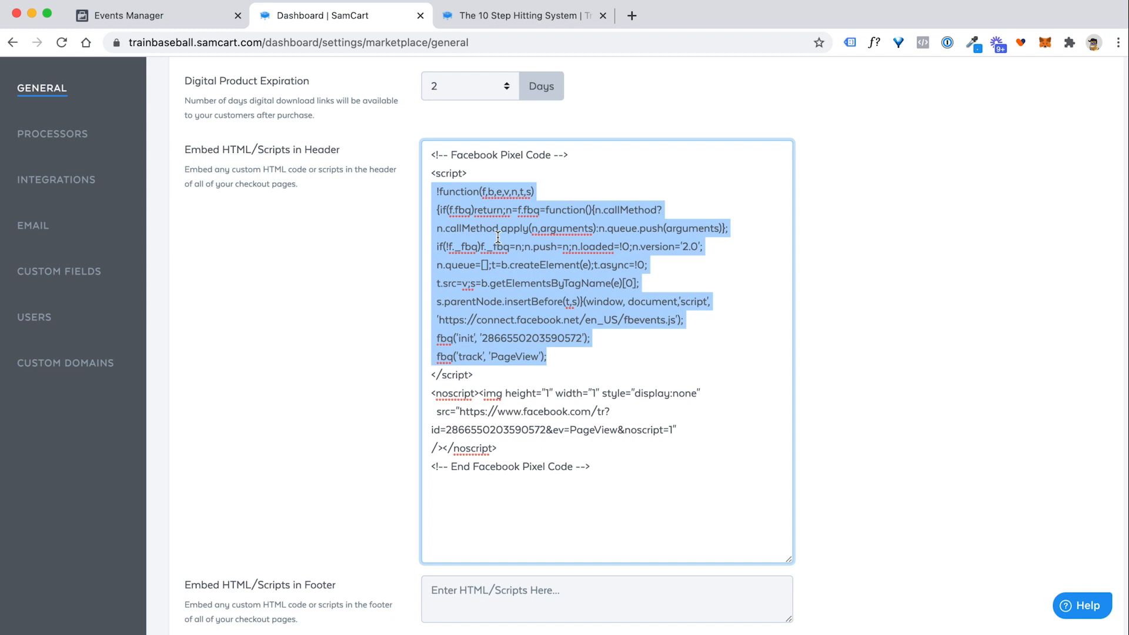
click(533, 273)
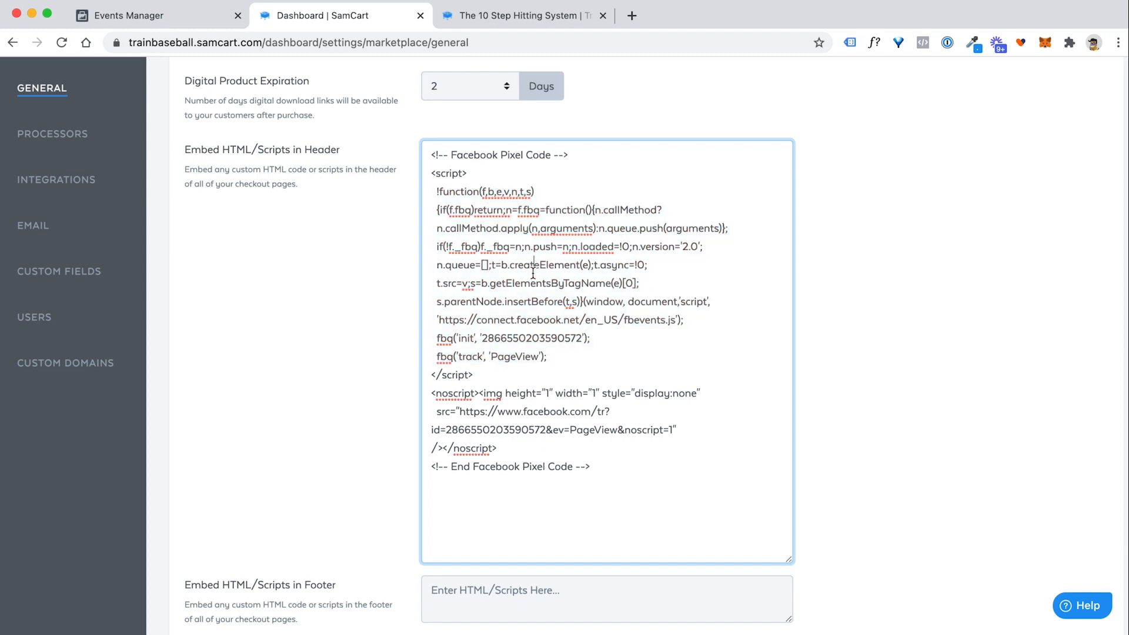
double_click(514, 356)
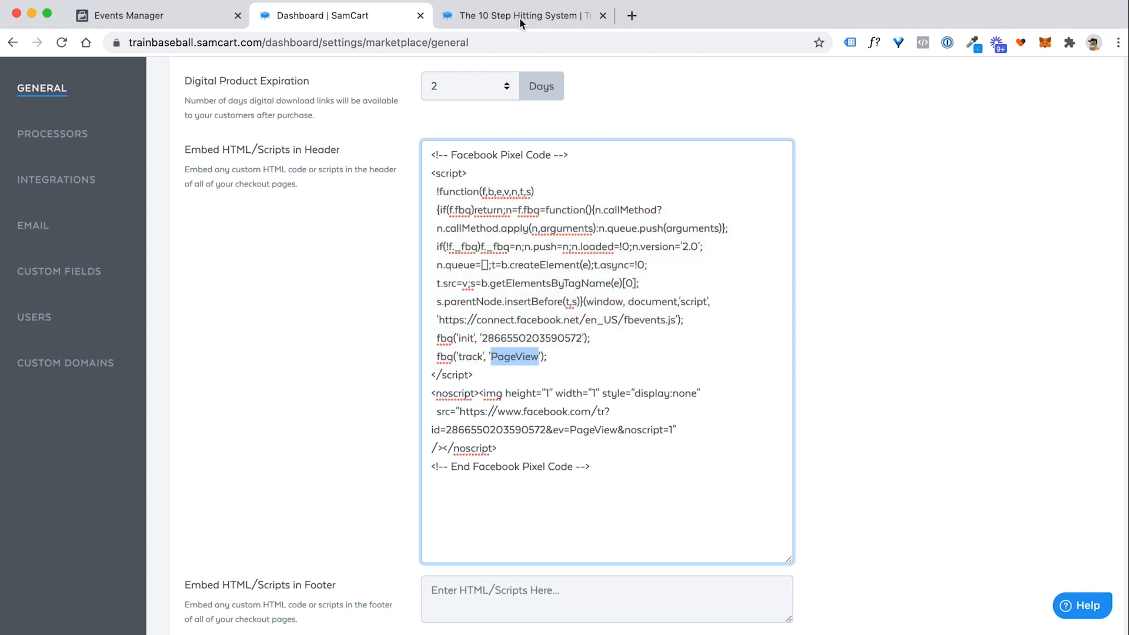
Step: Bring up The 10 Step Hitting System checkout showing the $48.00 order summary
click(523, 15)
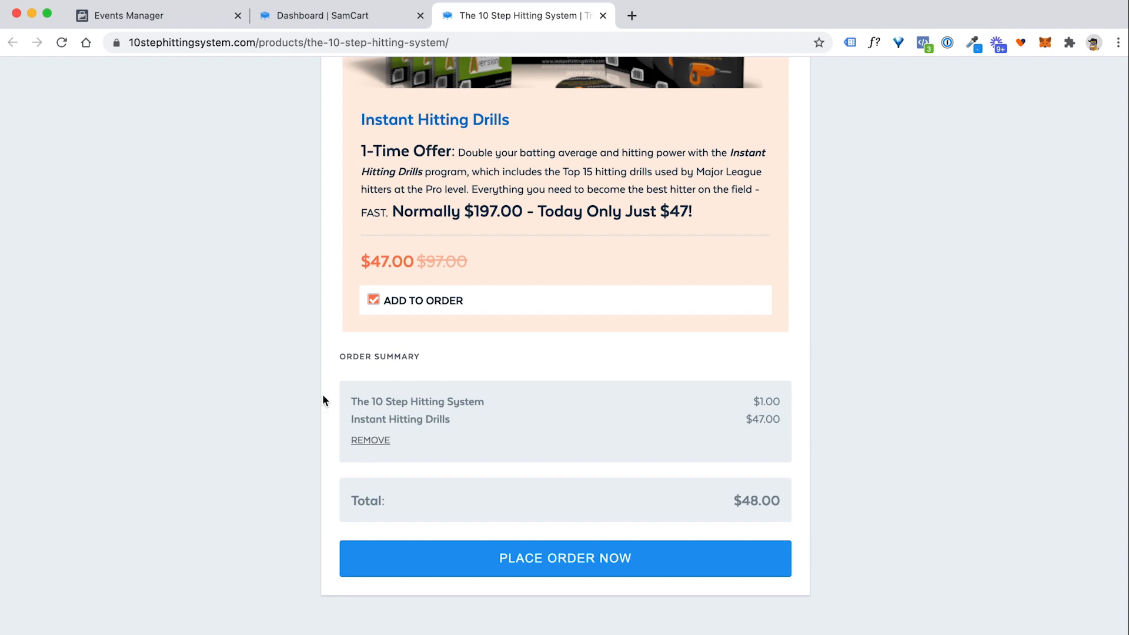
mouse_move(266, 394)
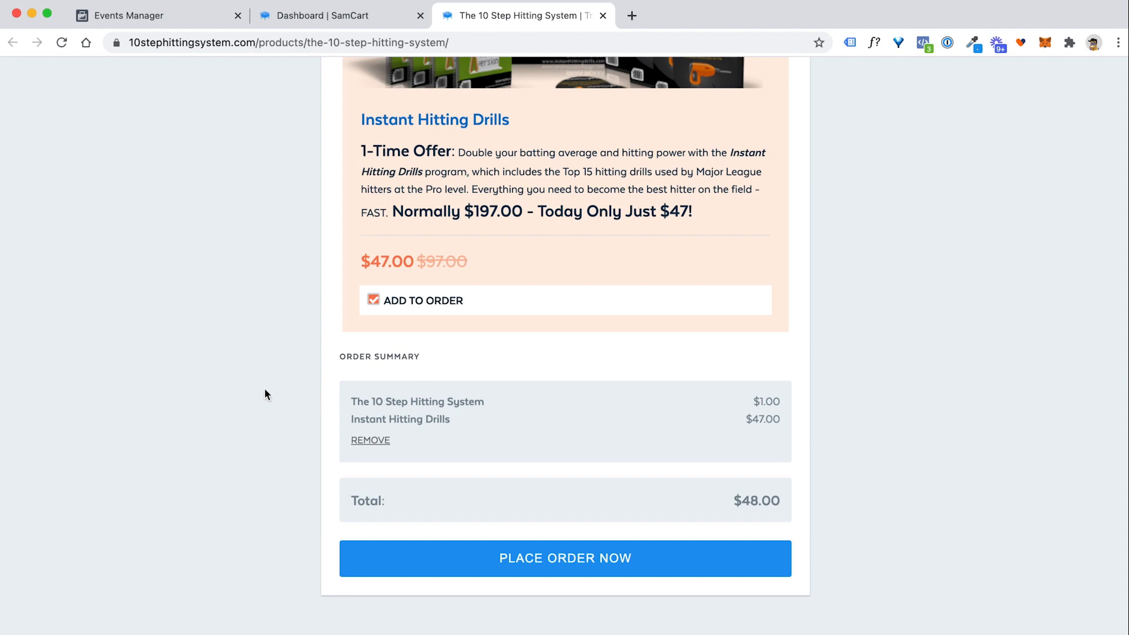
mouse_move(315, 70)
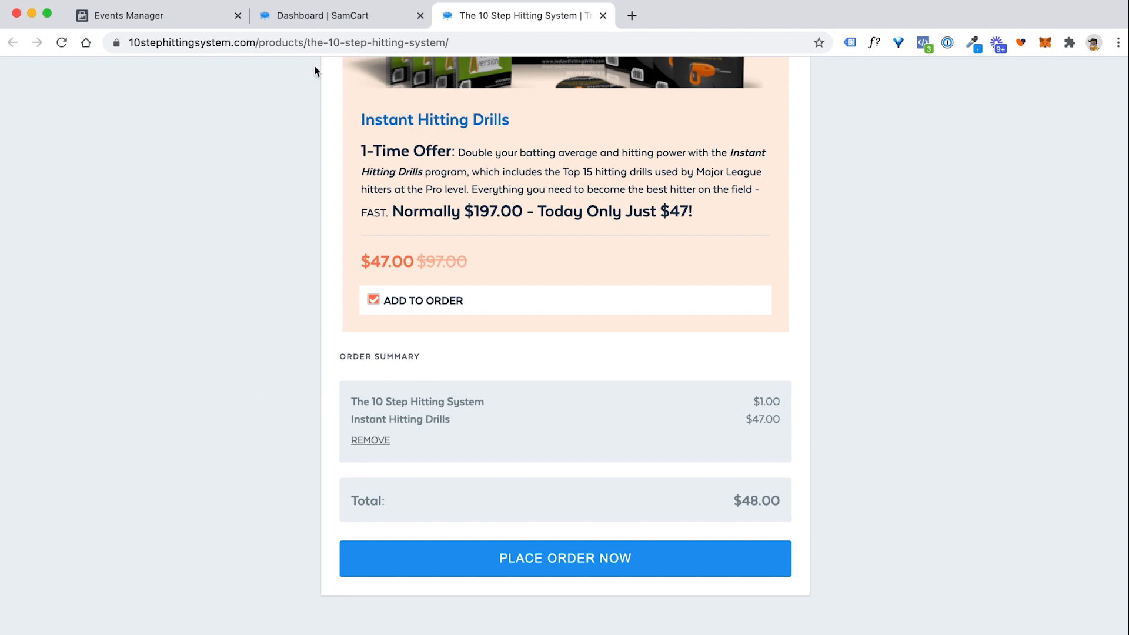
Step: Open The 10 Step Hitting System from the SamCart products list
click(341, 16)
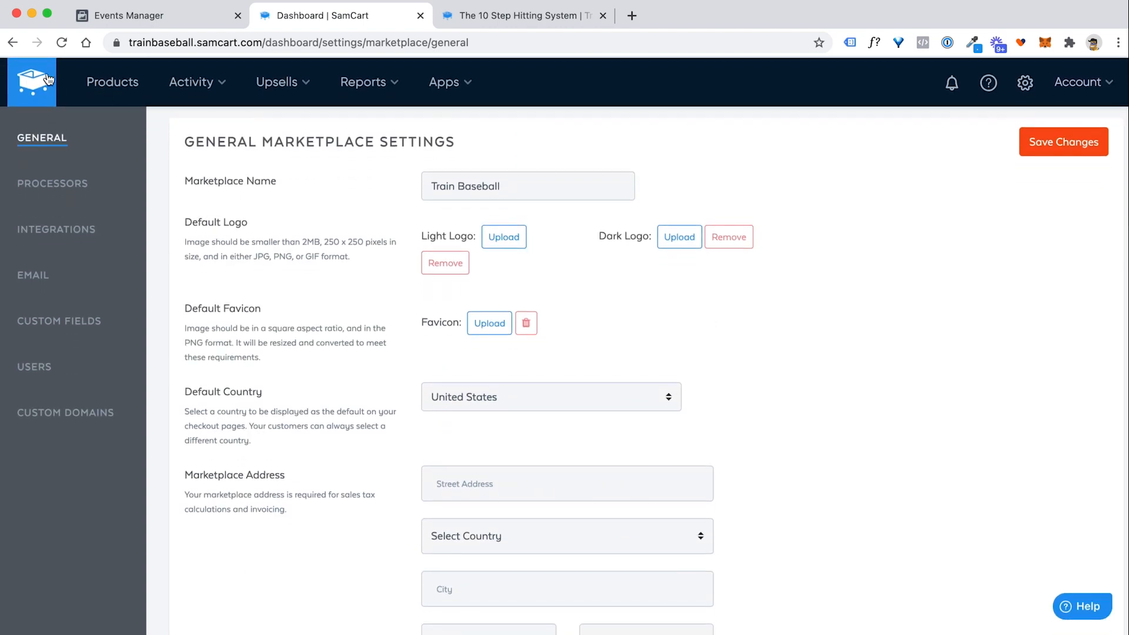
click(112, 81)
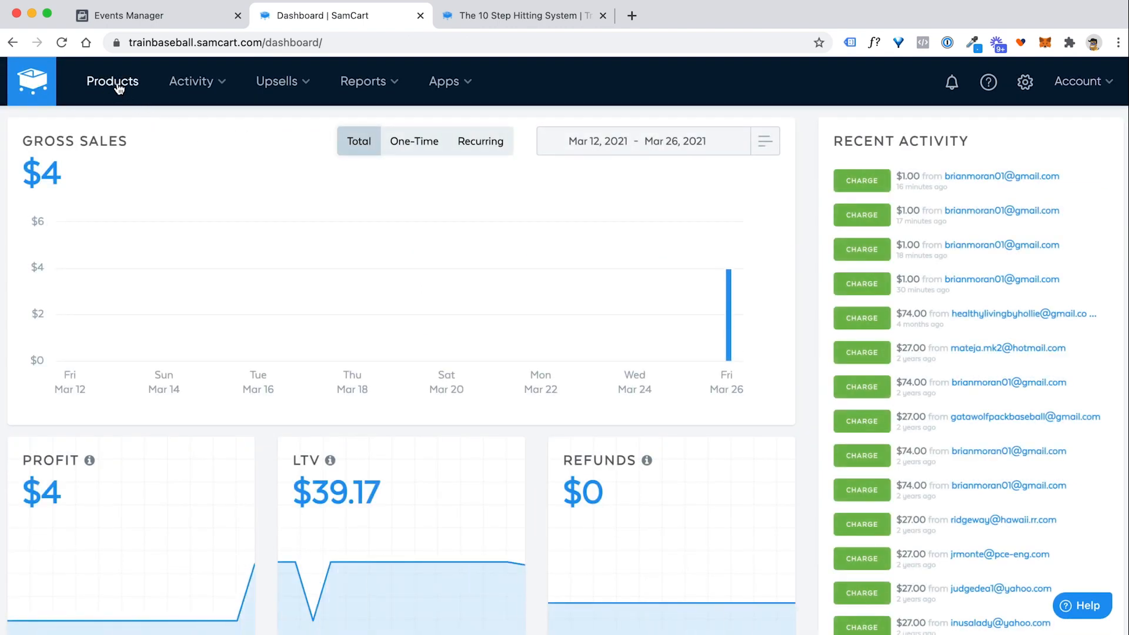
click(113, 81)
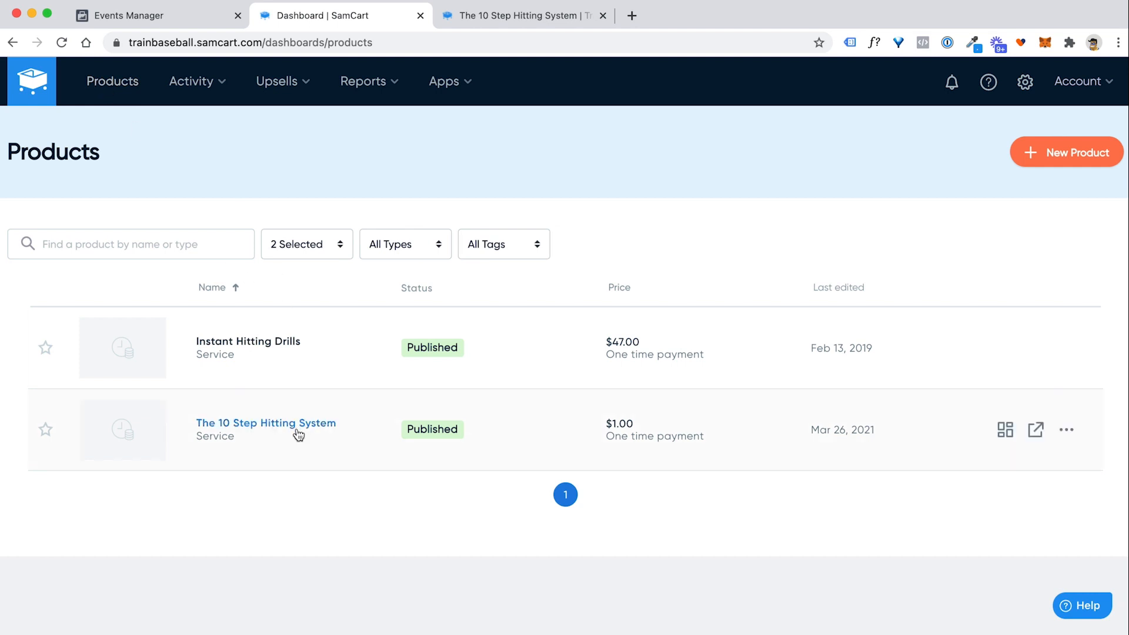
mouse_move(272, 443)
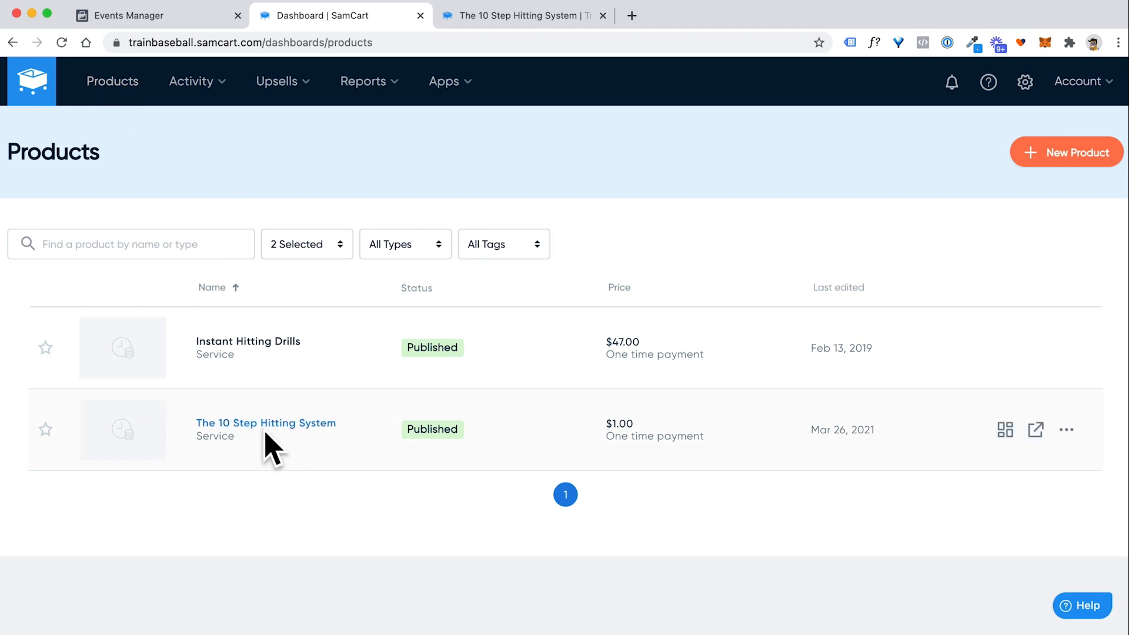
click(265, 423)
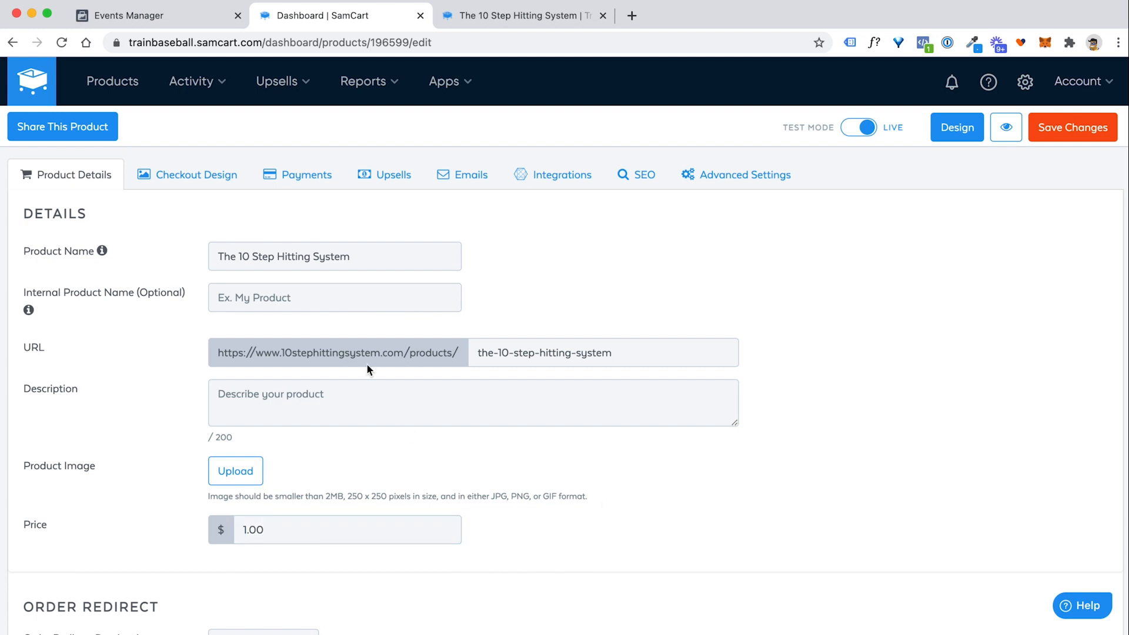
Step: View the Facebook Purchase script in the product's Advanced Settings post-order scripts box
click(735, 174)
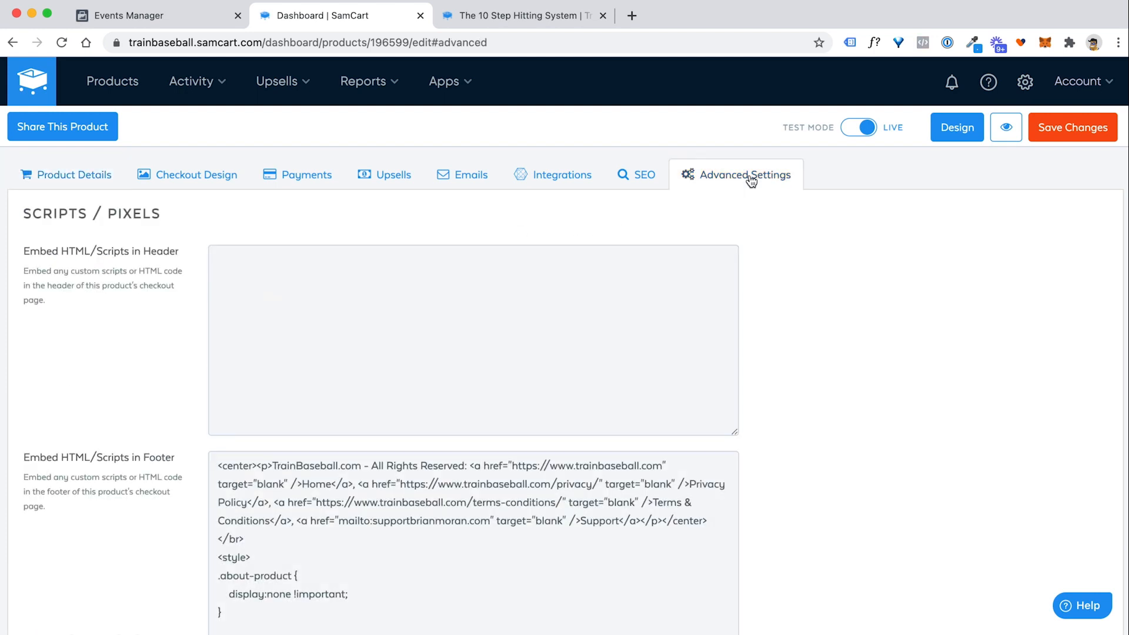
scroll(down, 3)
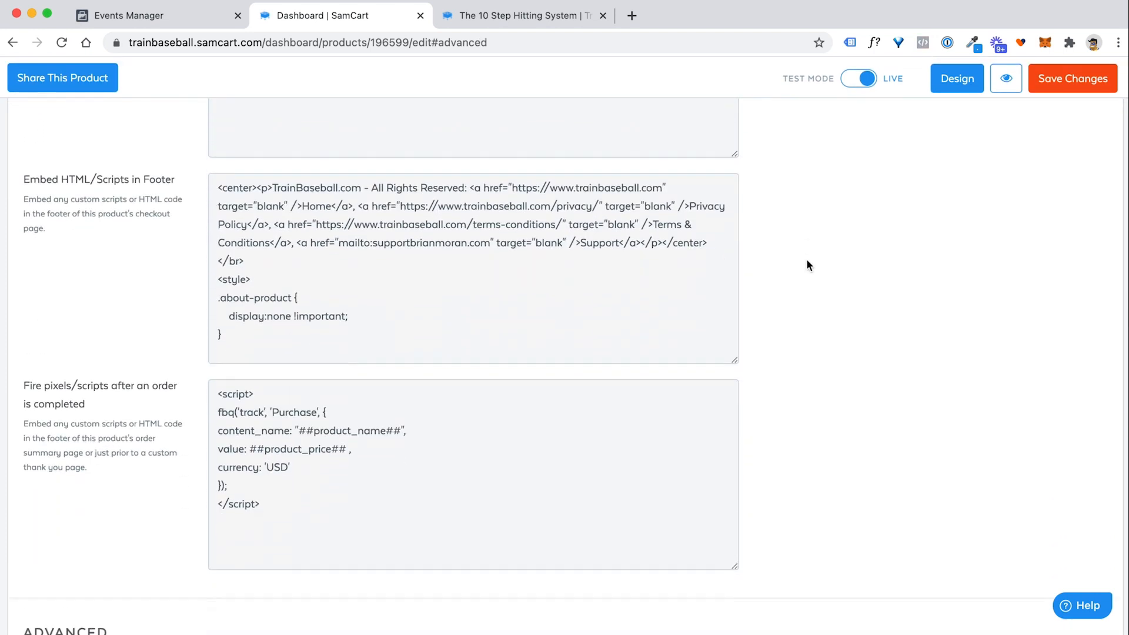
scroll(down, 3)
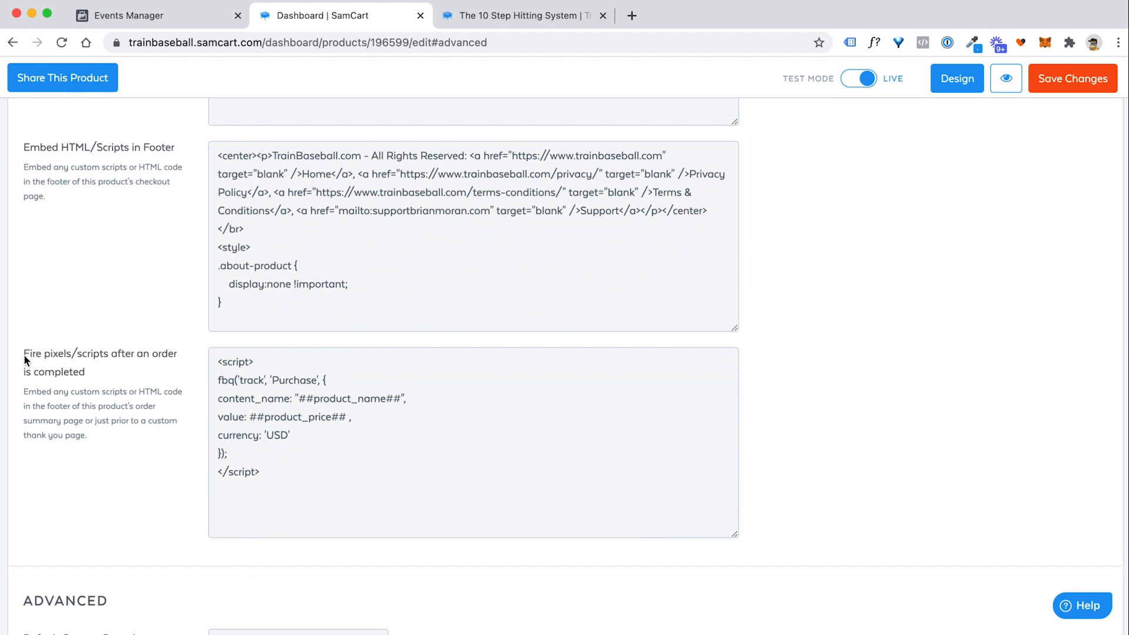
click(306, 380)
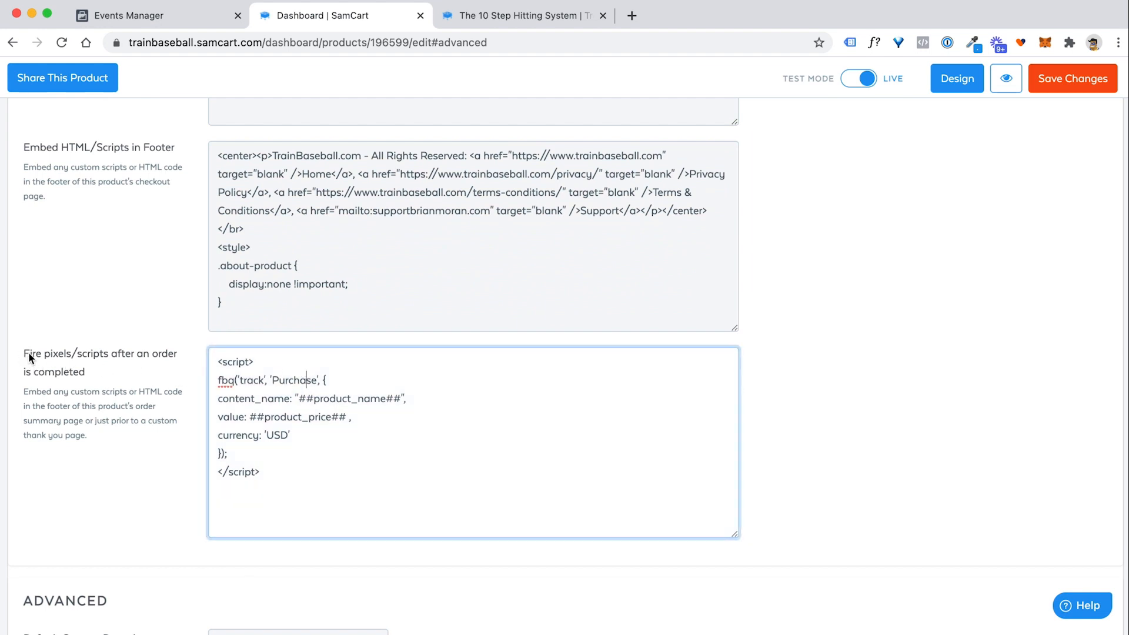
drag(23, 354, 125, 353)
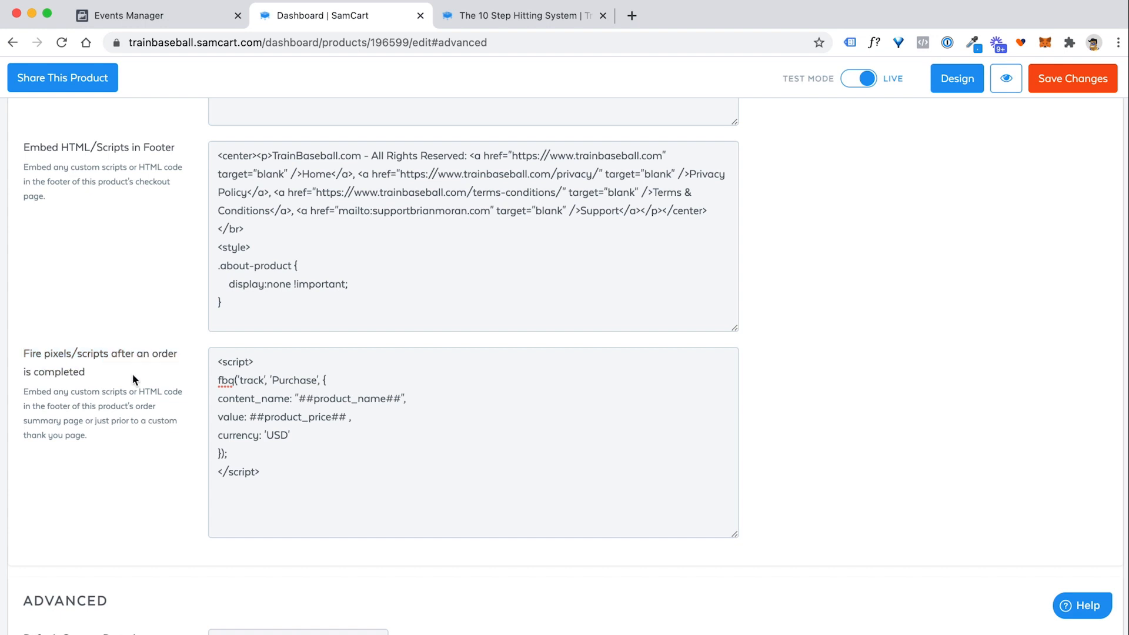
Step: Check the $48.00 checkout tab, then return to the product's post-order script settings
click(522, 15)
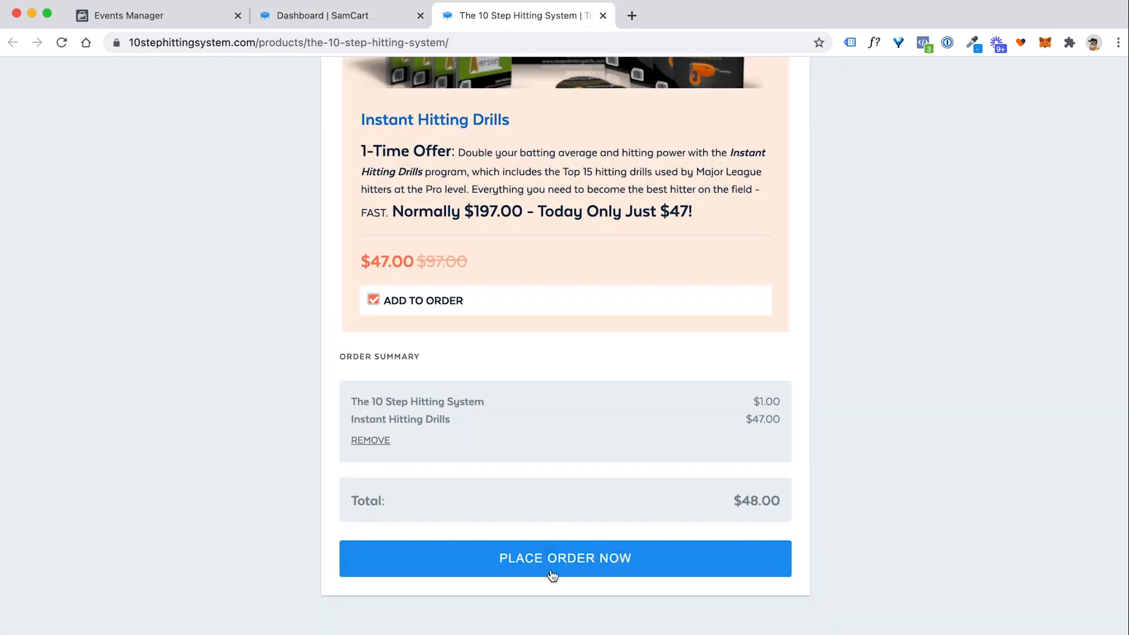
mouse_move(574, 561)
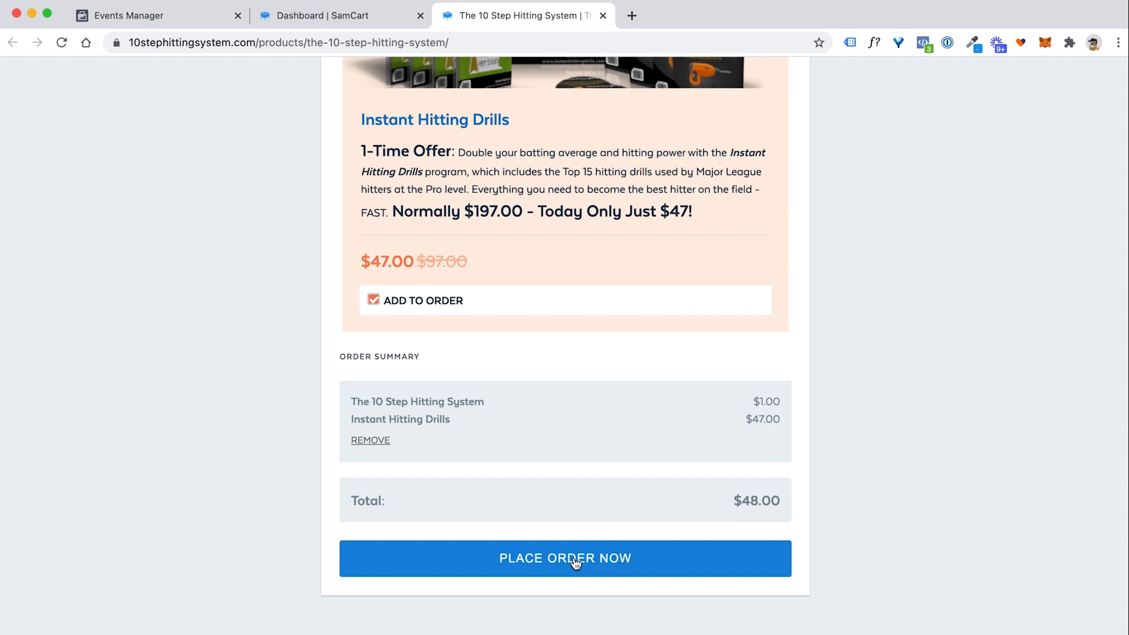
click(338, 15)
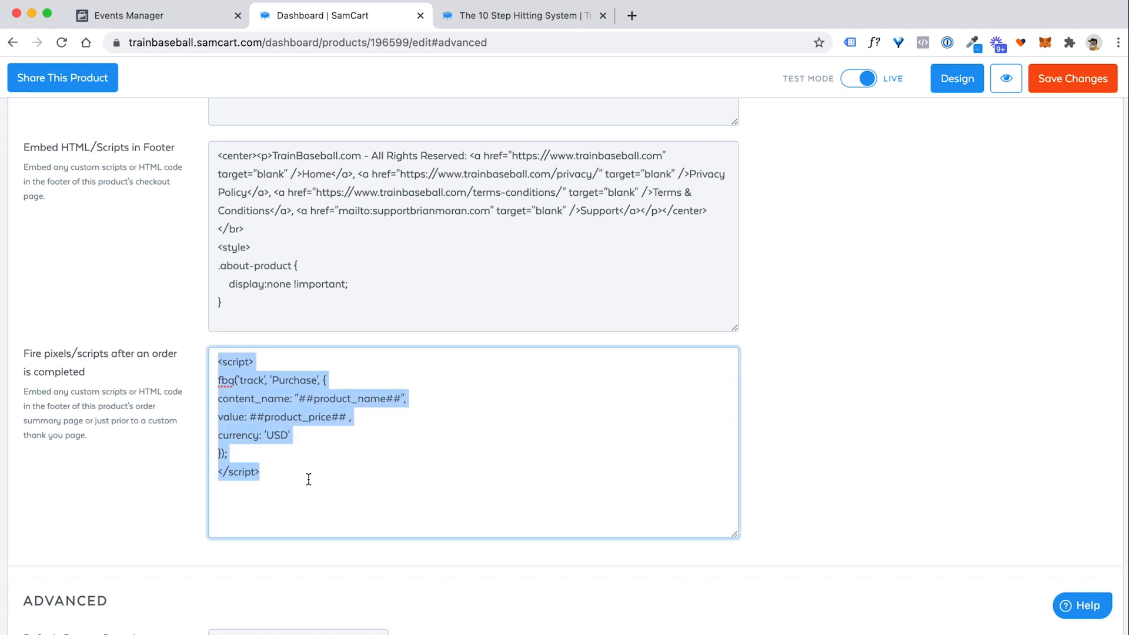
mouse_move(206, 363)
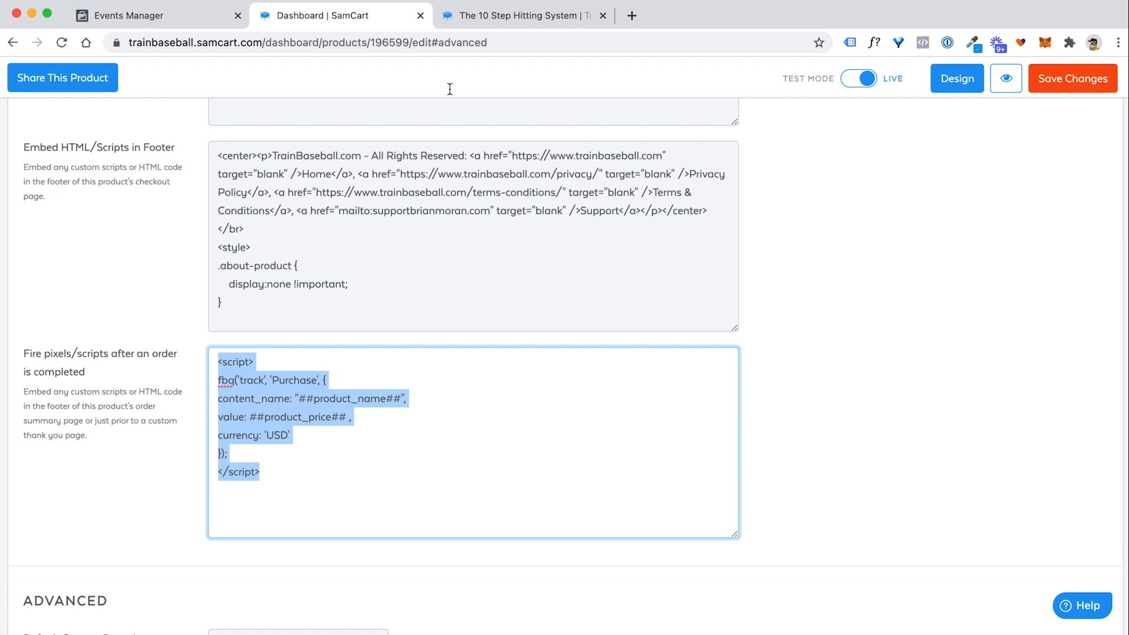
click(522, 15)
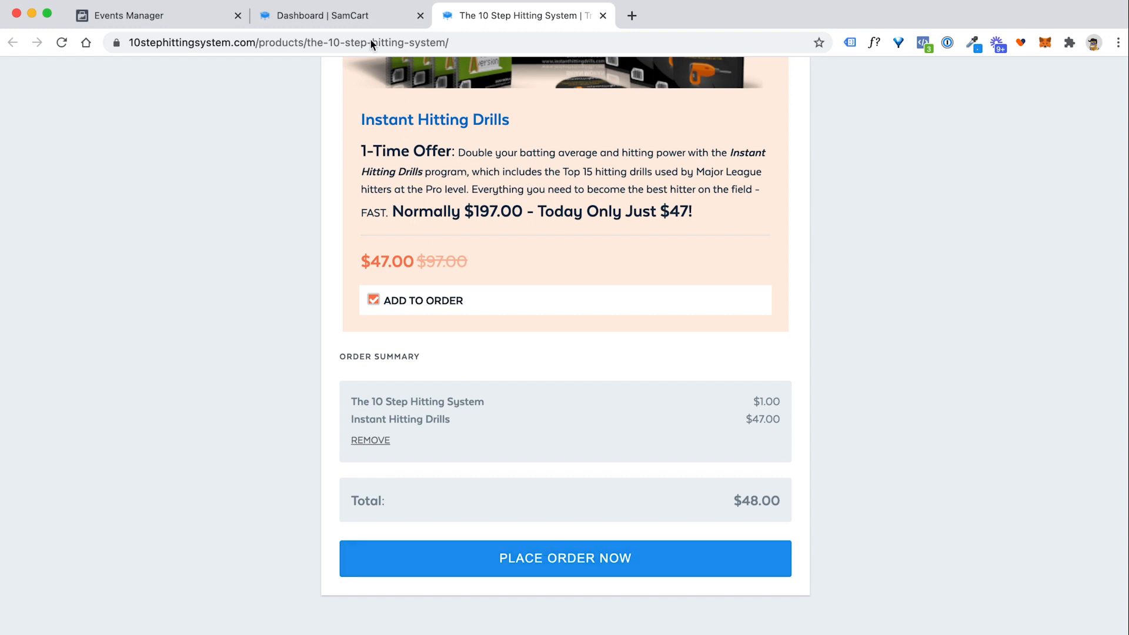
mouse_move(339, 15)
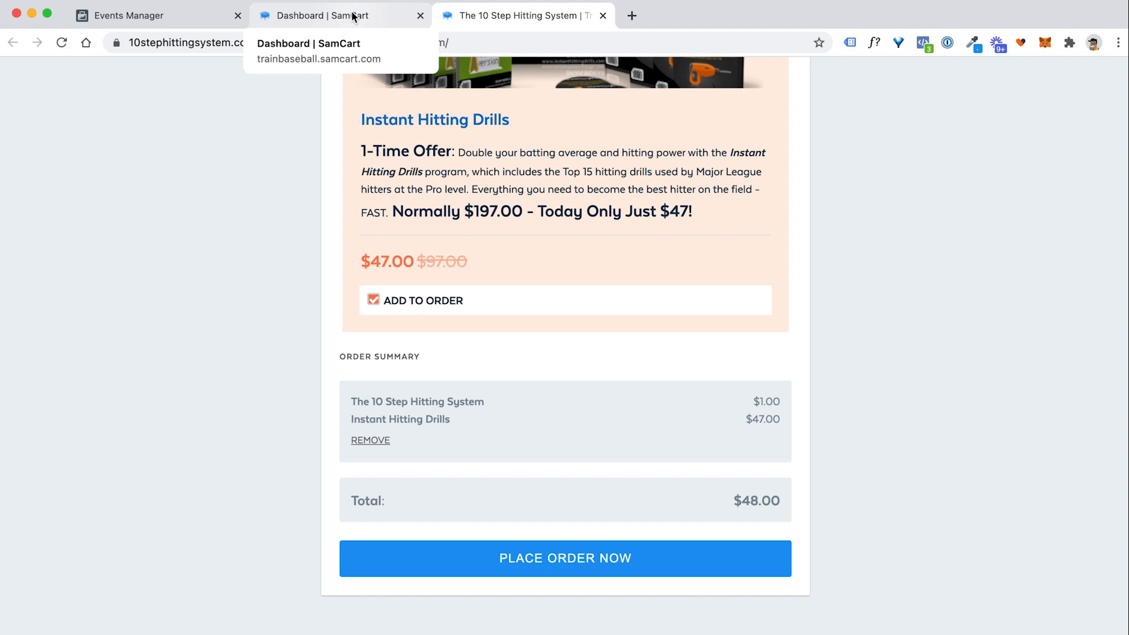
click(338, 15)
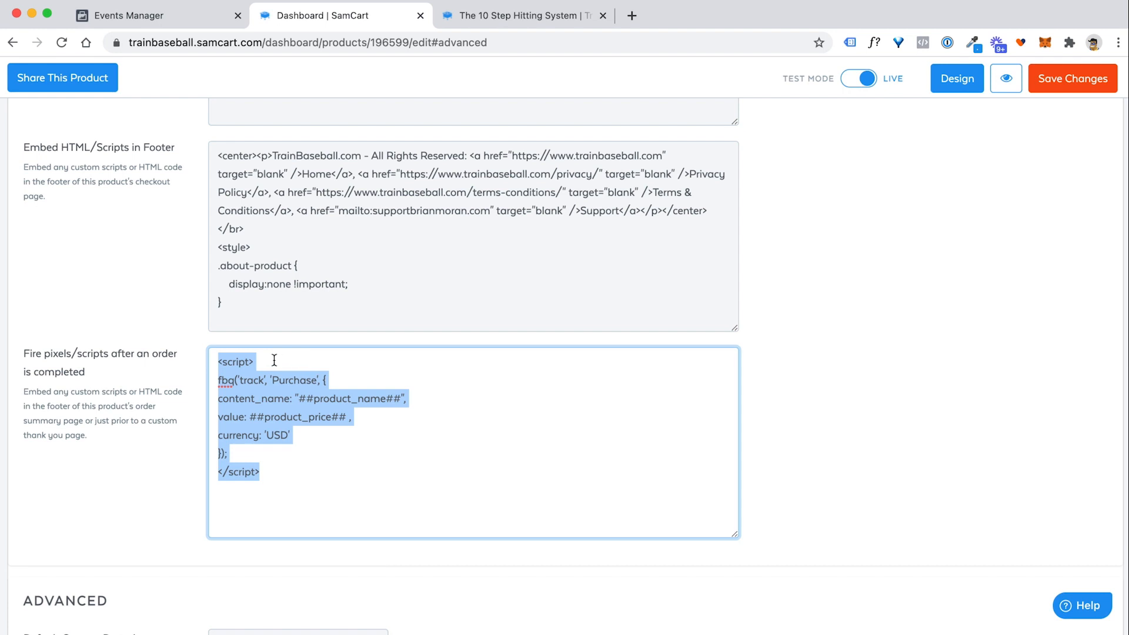
Step: Copy the full post-order Purchase script and return to the two-product list ($47.00, $1.00)
click(254, 362)
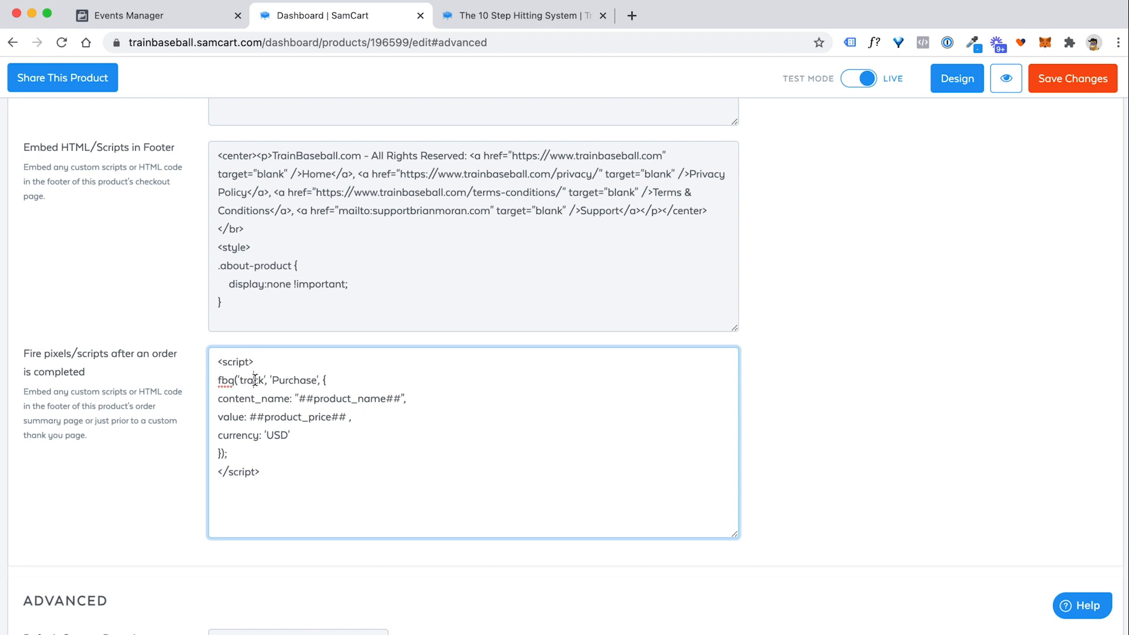
double_click(294, 381)
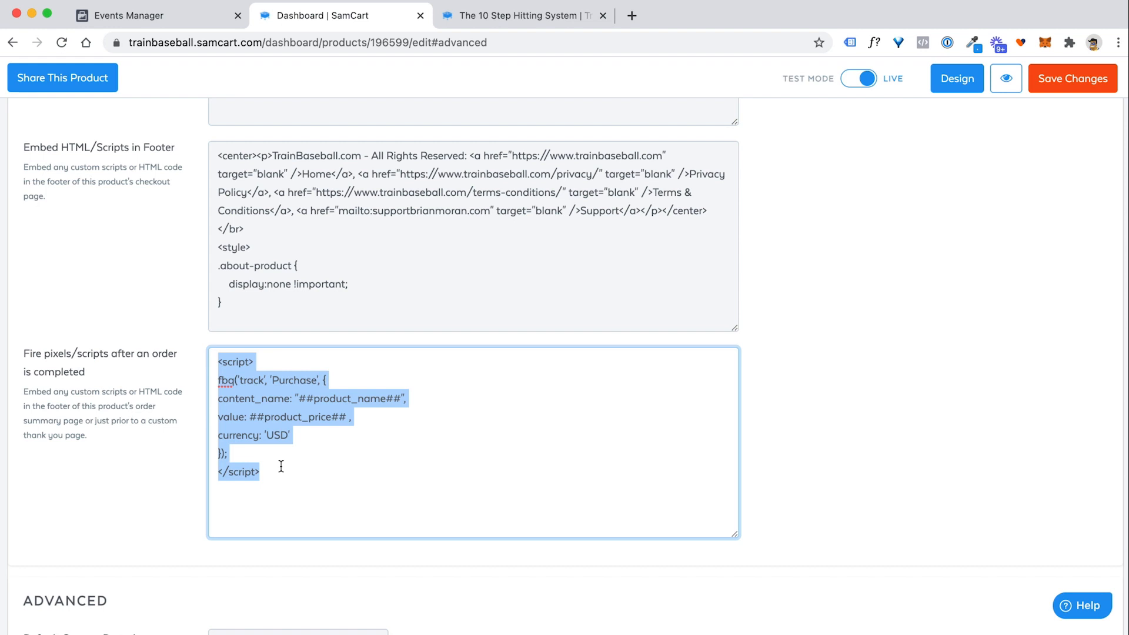
click(295, 398)
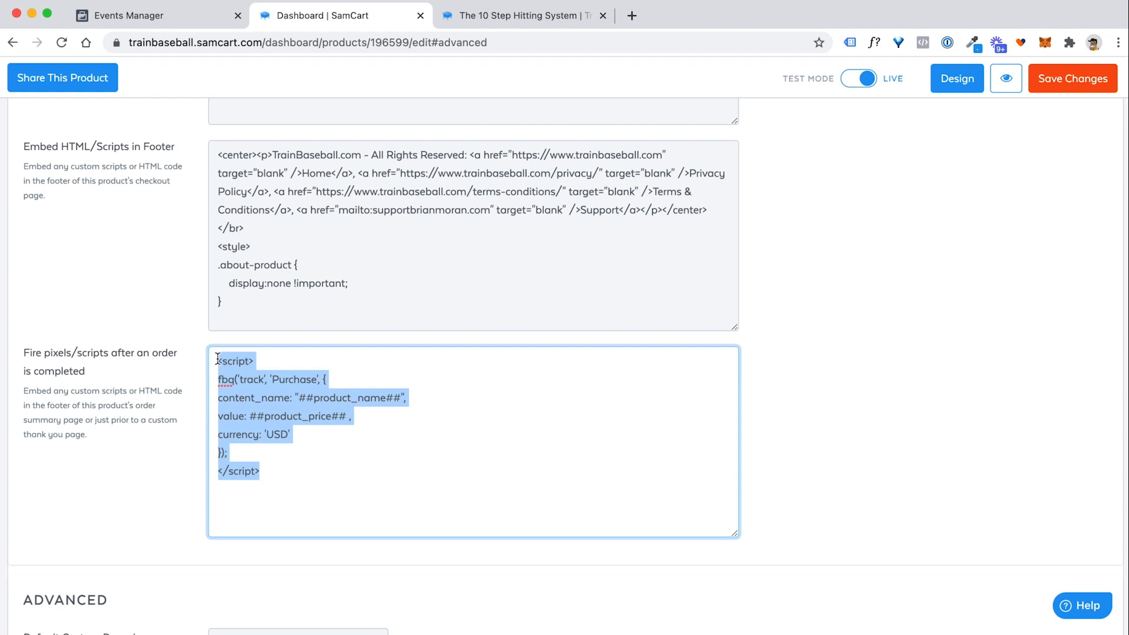
click(1071, 77)
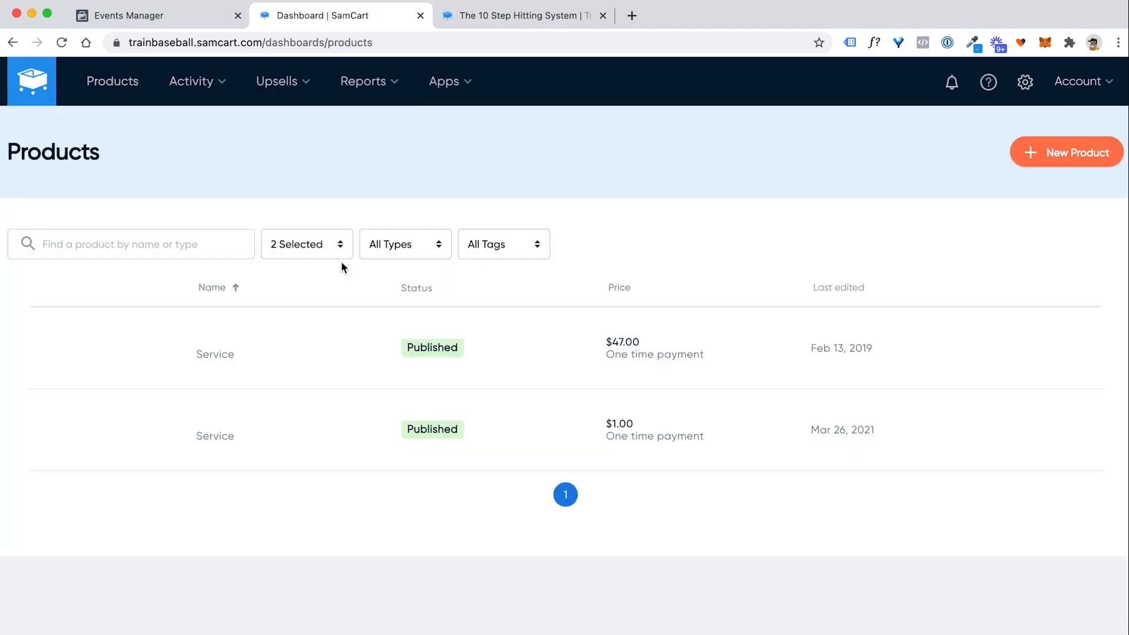
Step: Paste the Purchase script into the second product's after-order scripts field and save
click(215, 353)
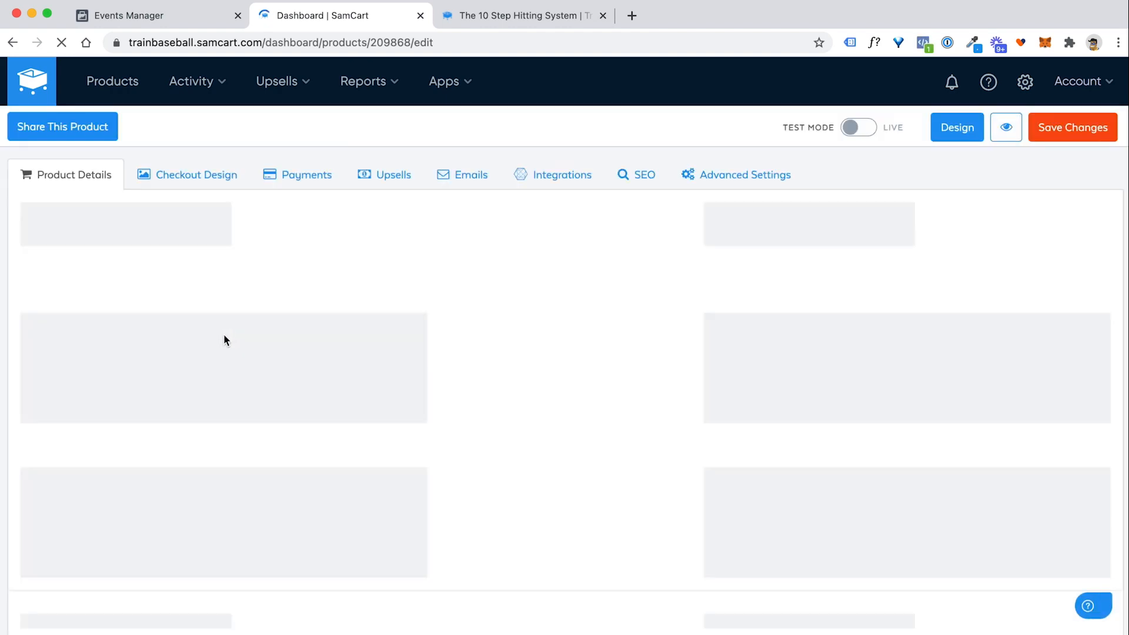
click(743, 174)
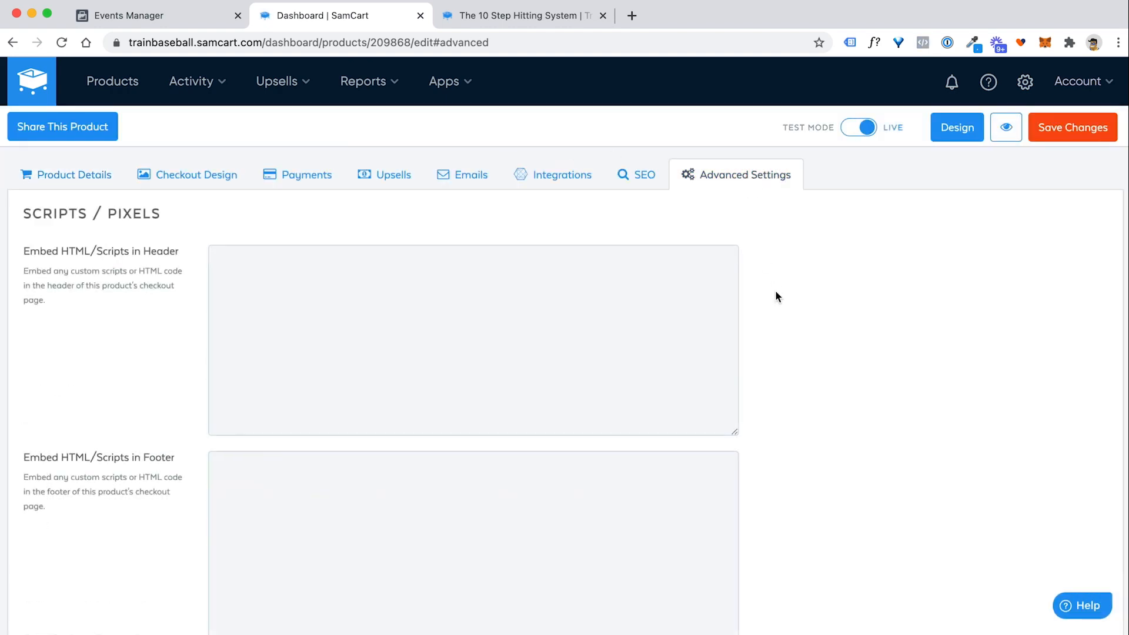
scroll(down, 3)
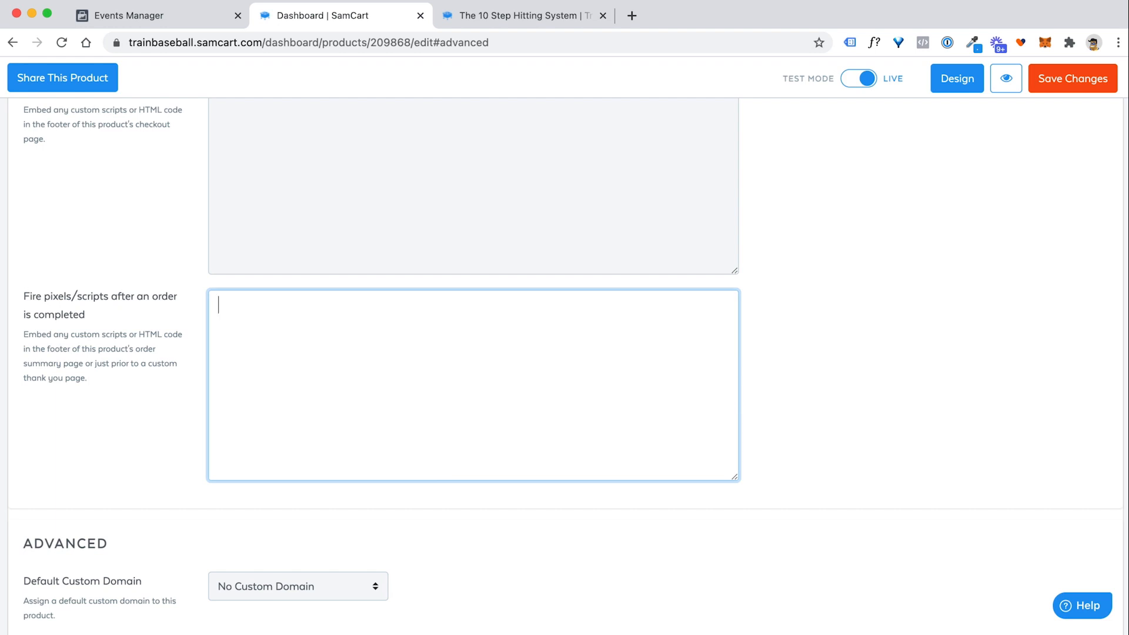
text(<script>)
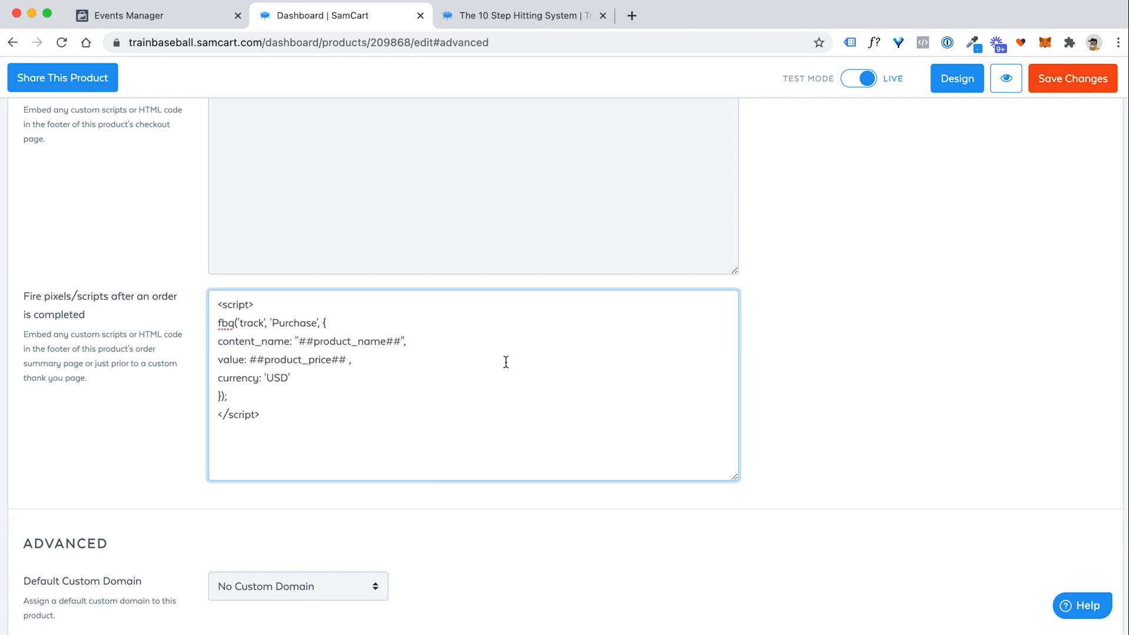
click(1072, 78)
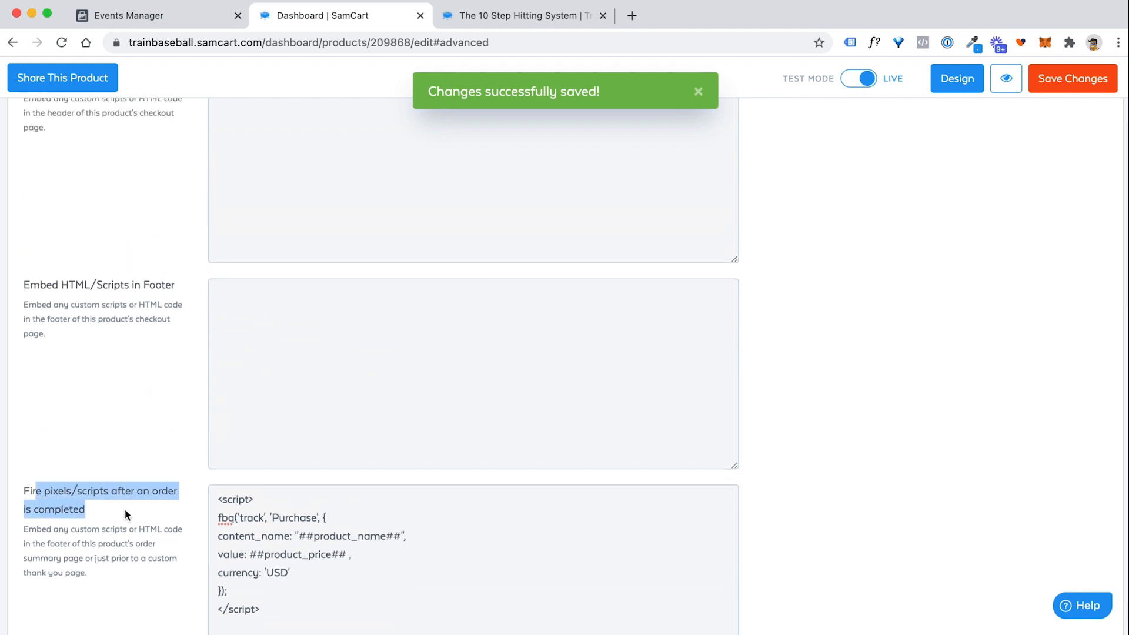
mouse_move(144, 516)
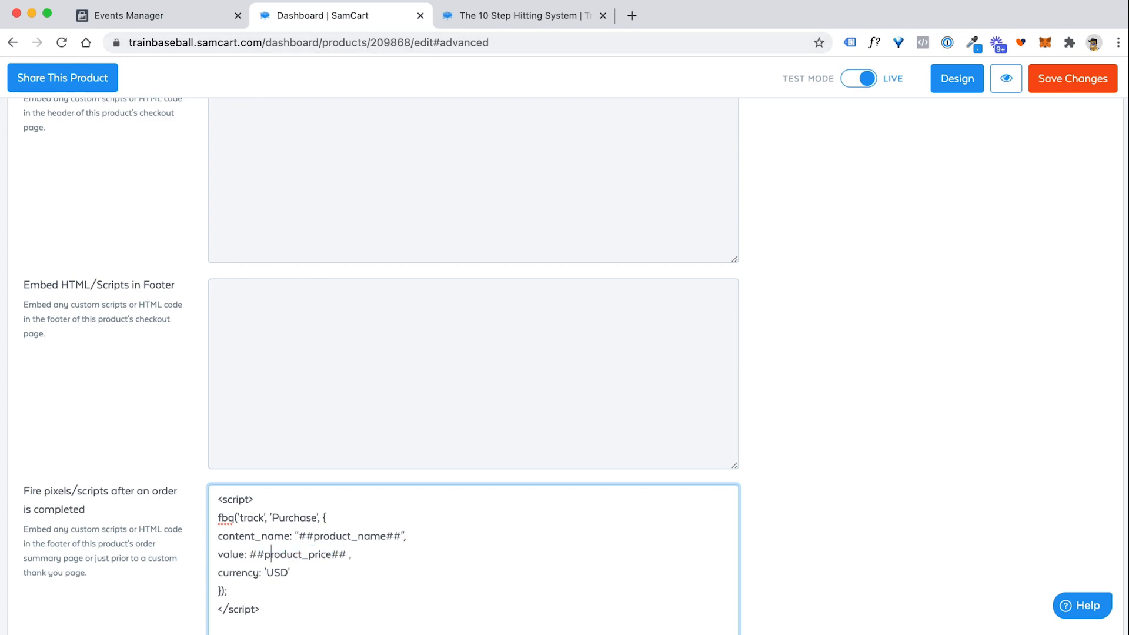
click(130, 16)
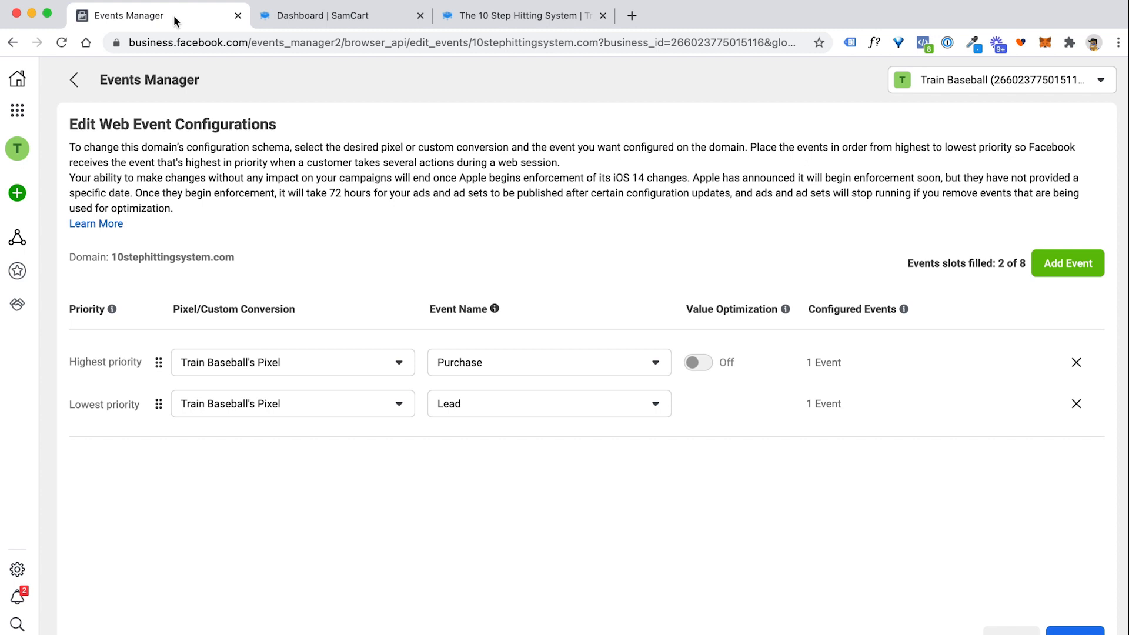
mouse_move(17, 112)
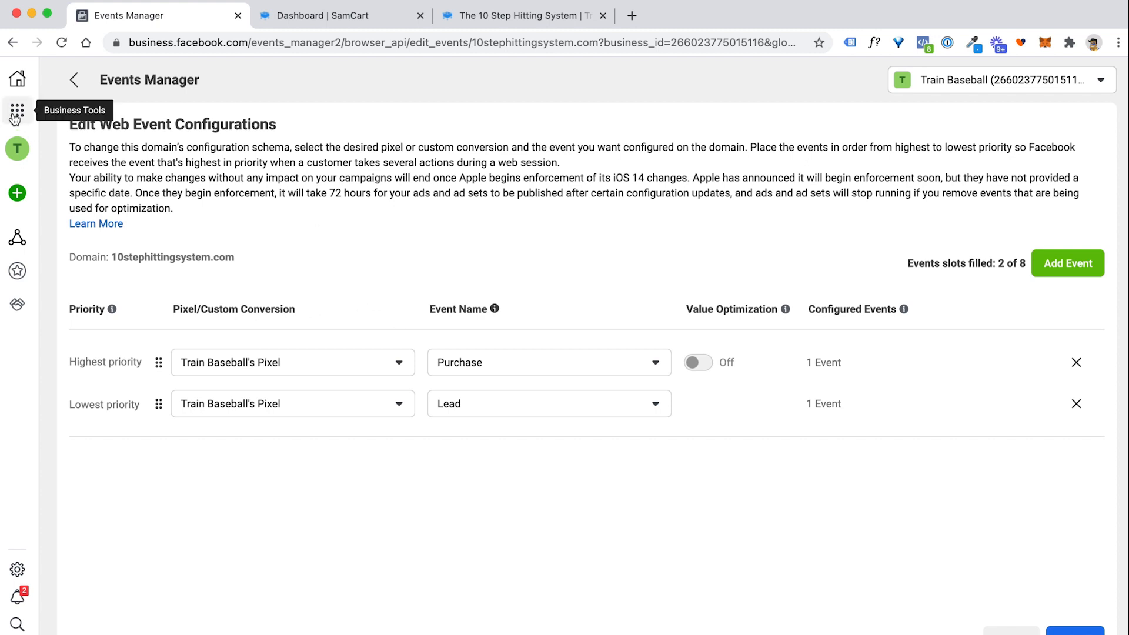
click(16, 113)
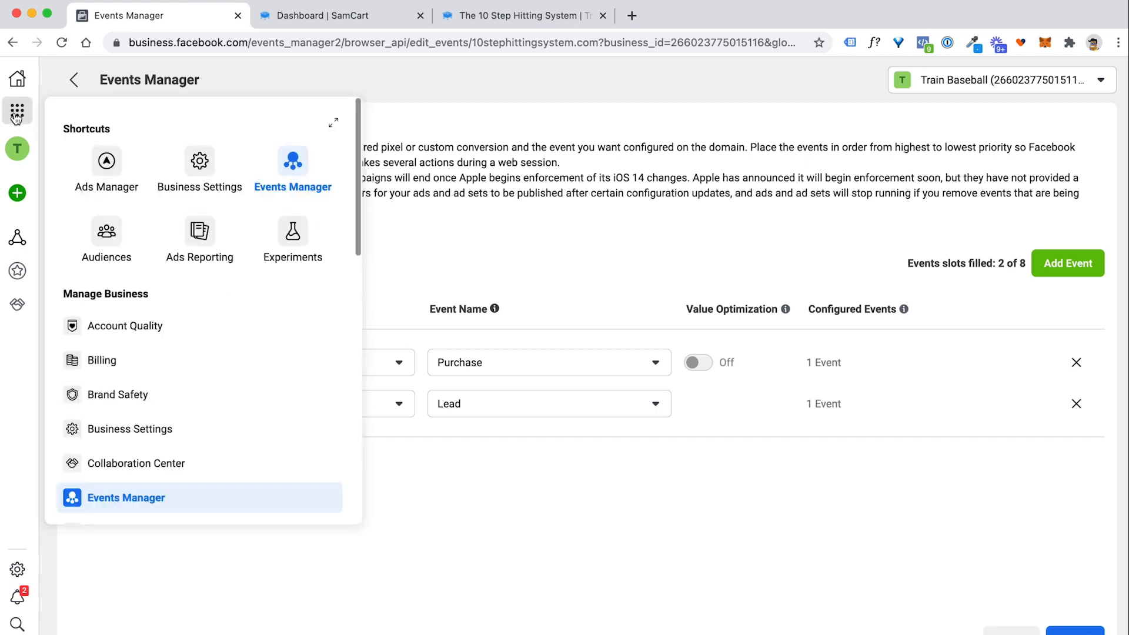
mouse_move(17, 111)
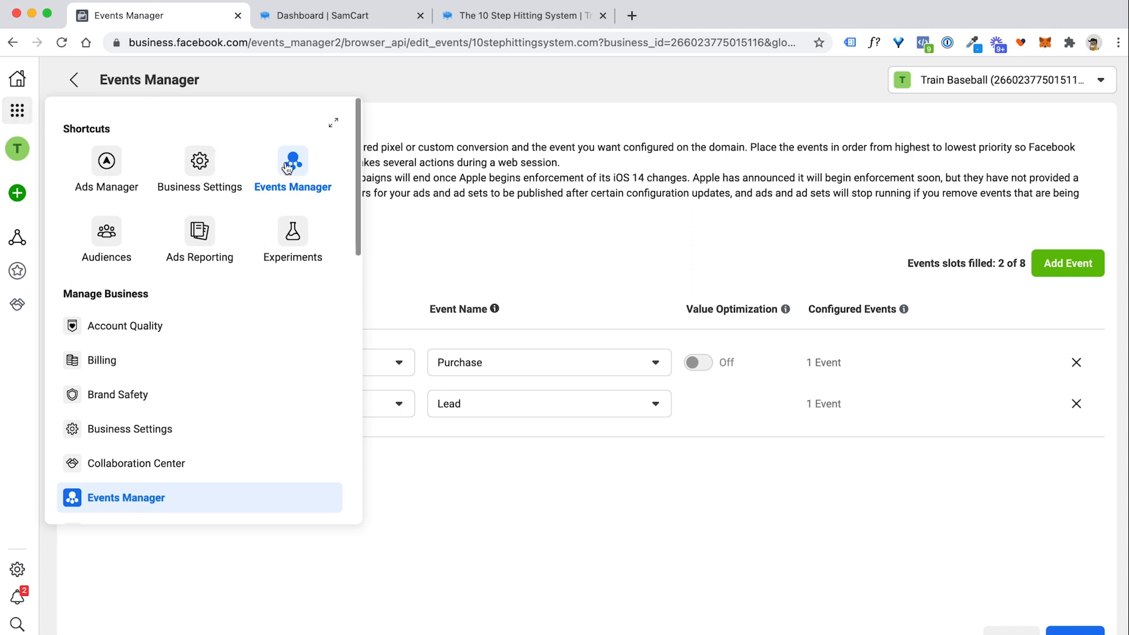
mouse_move(295, 169)
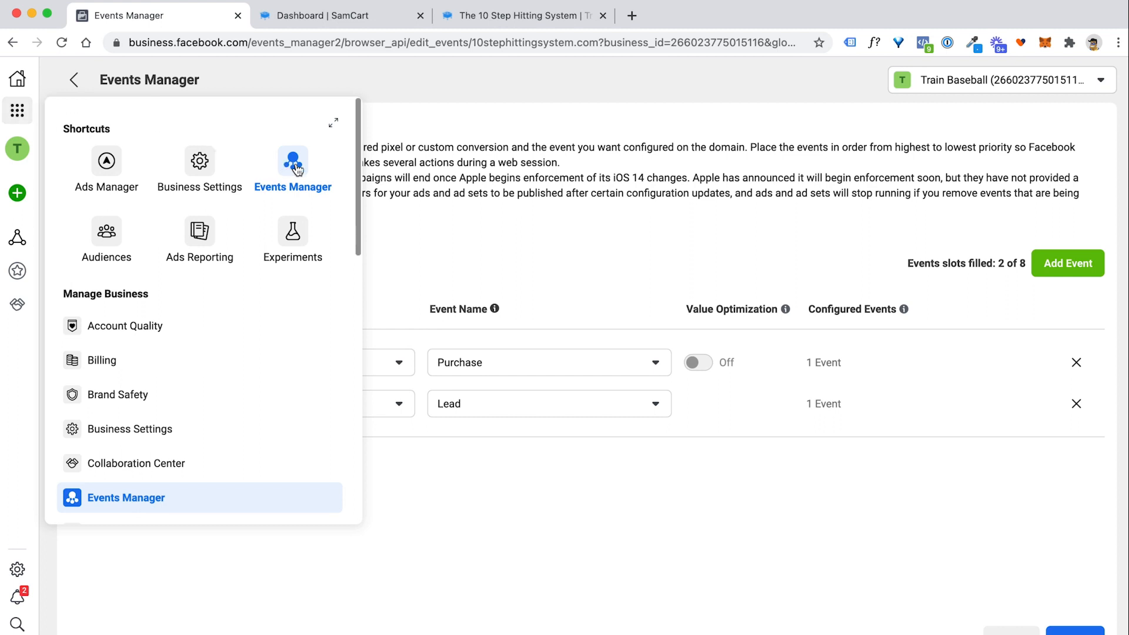
click(292, 169)
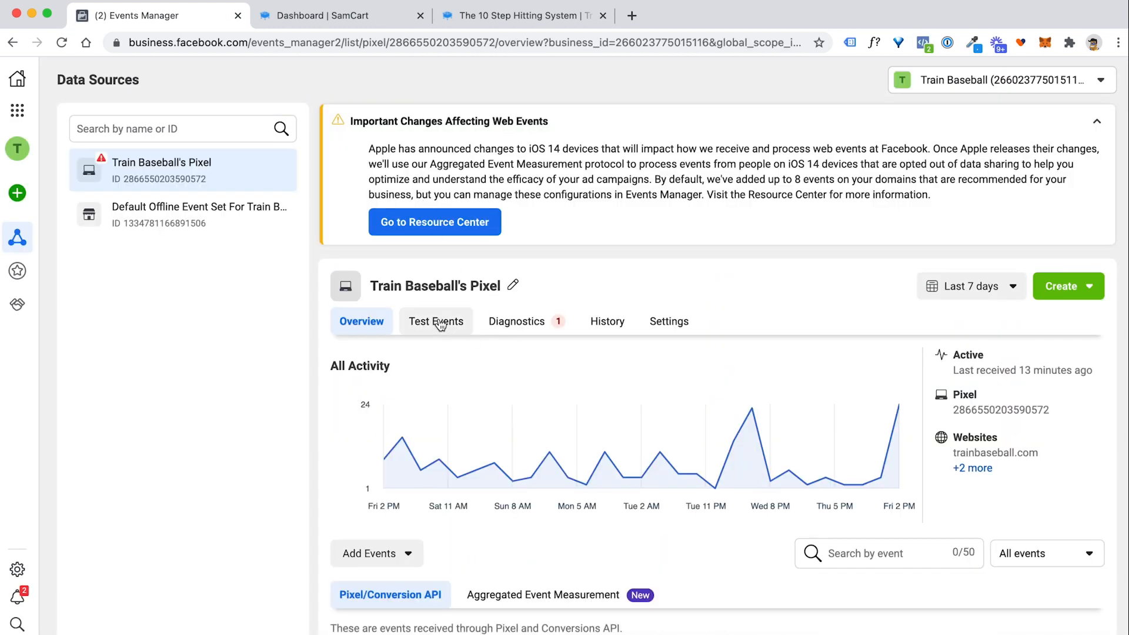
click(435, 321)
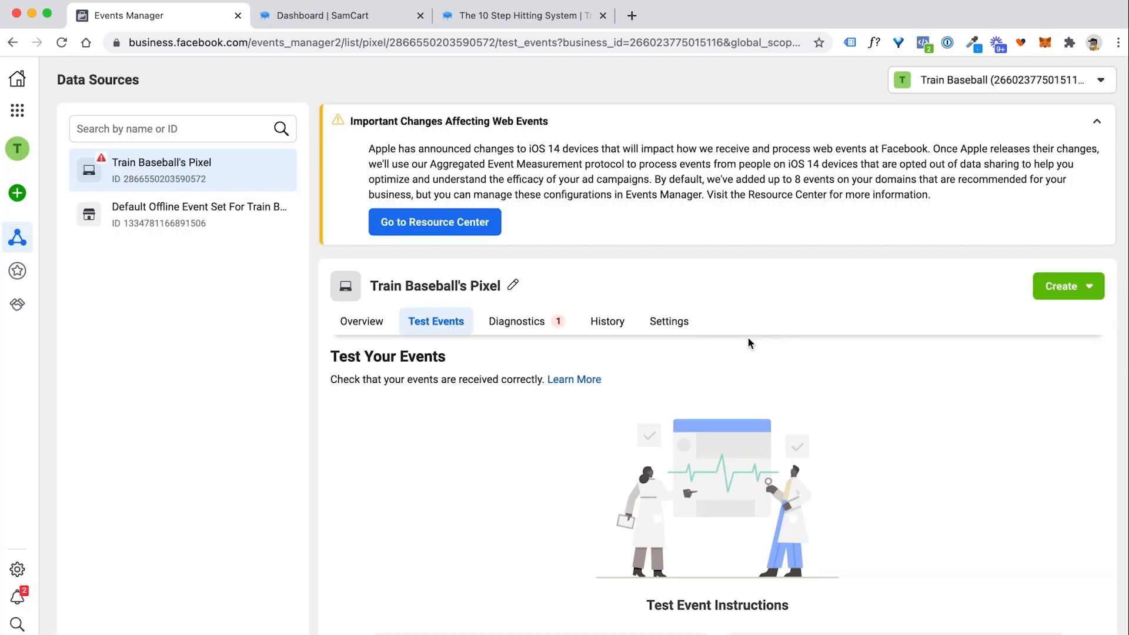
scroll(down, 3)
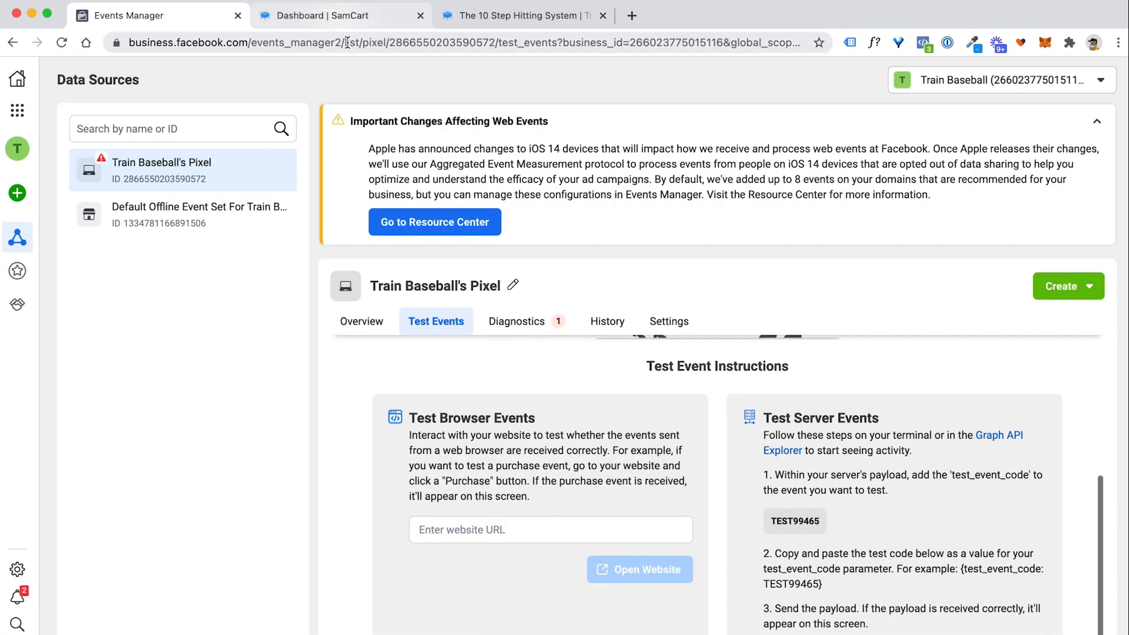
Step: Open 10stephittingsystem.com from Test Events so its PageView registers as processed
click(520, 16)
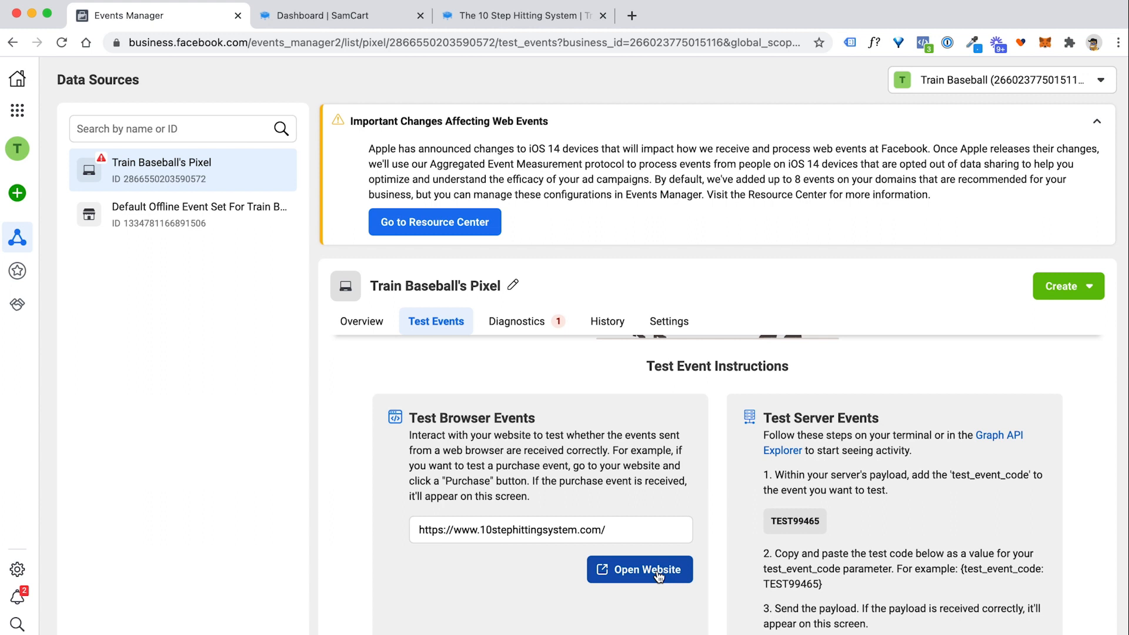
click(639, 569)
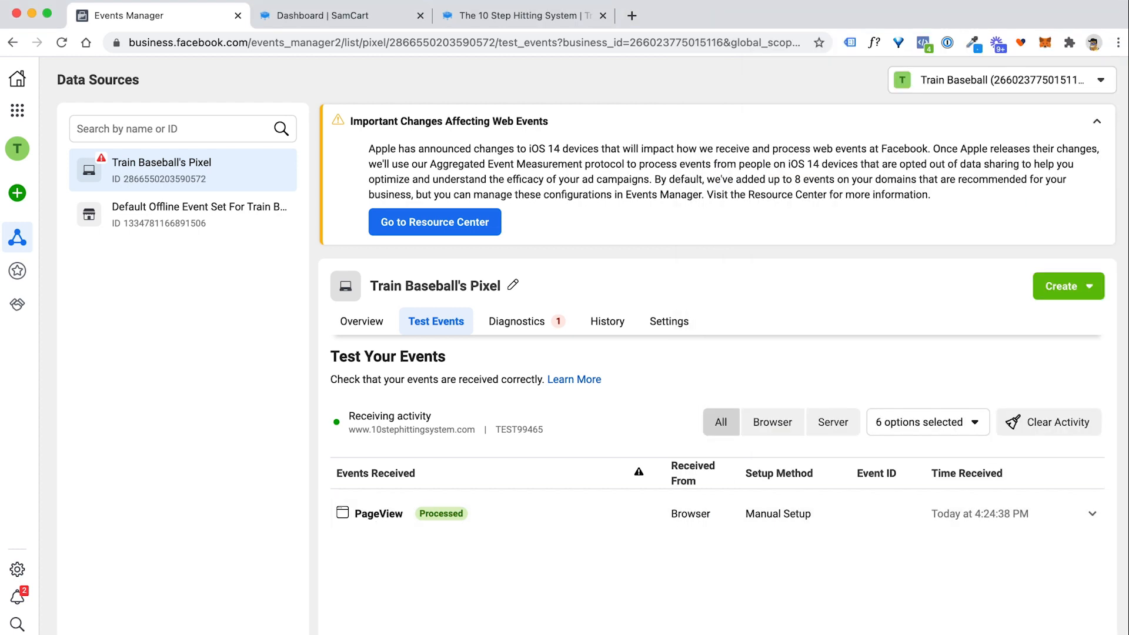
Step: Check the Pixel Helper, then tick Add to Order for Instant Hitting Drills, totaling $48.00
click(1034, 57)
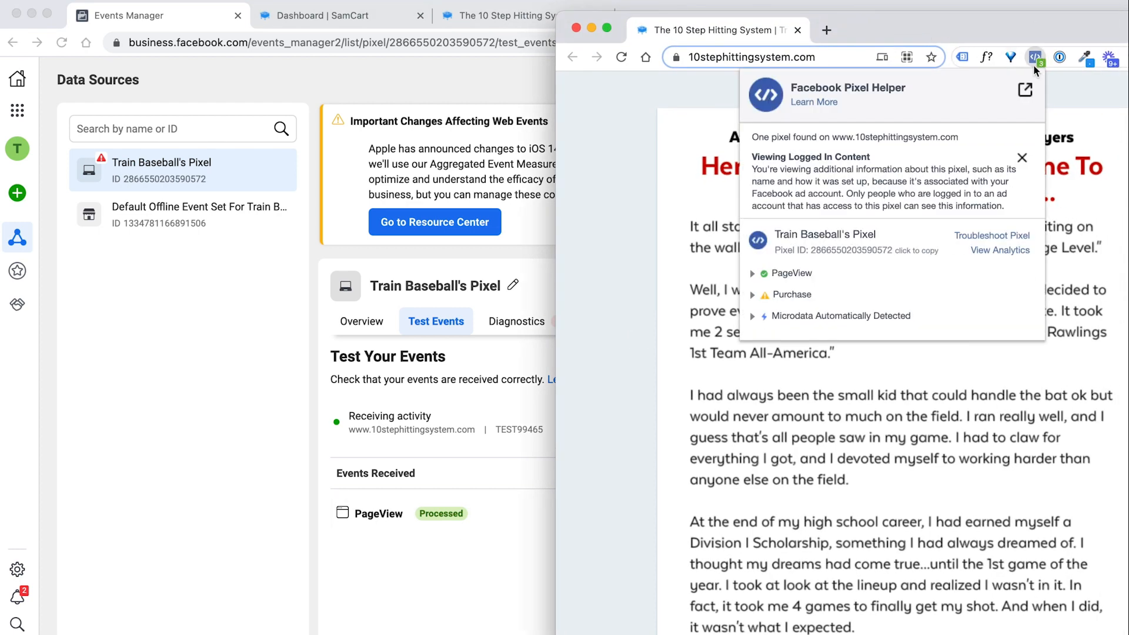
mouse_move(725, 356)
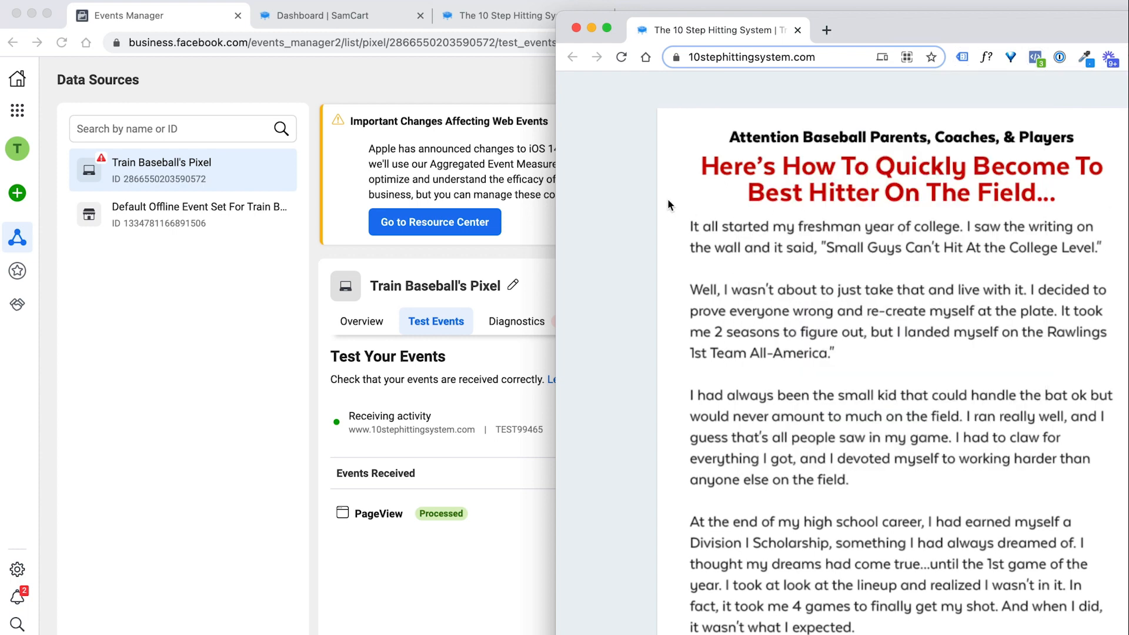
scroll(down, 3)
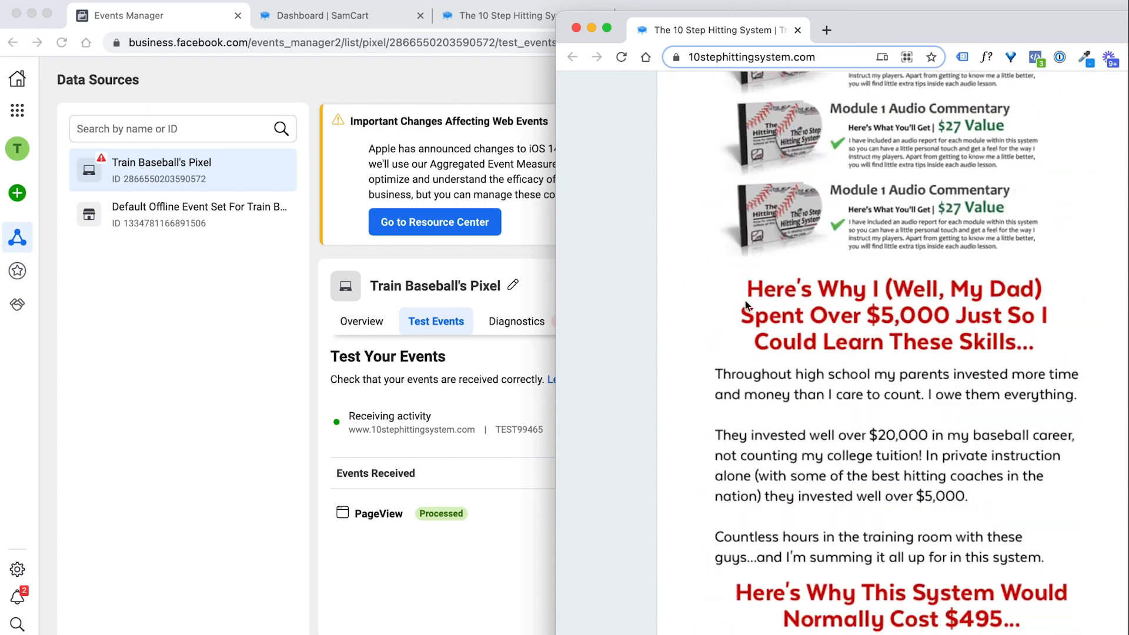
scroll(down, 3)
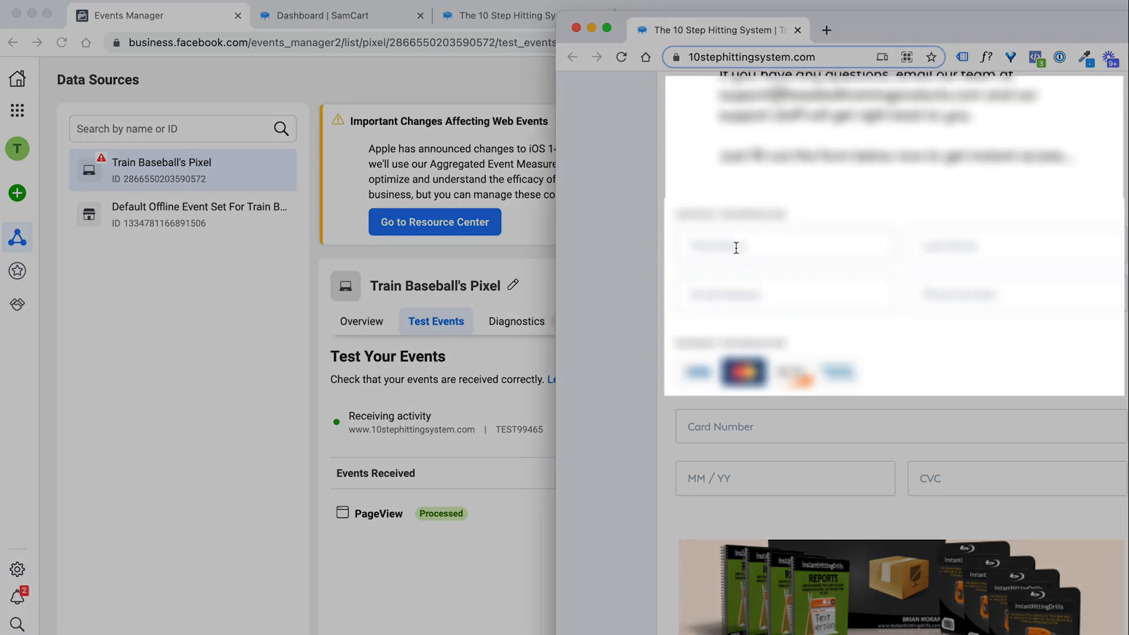
scroll(down, 3)
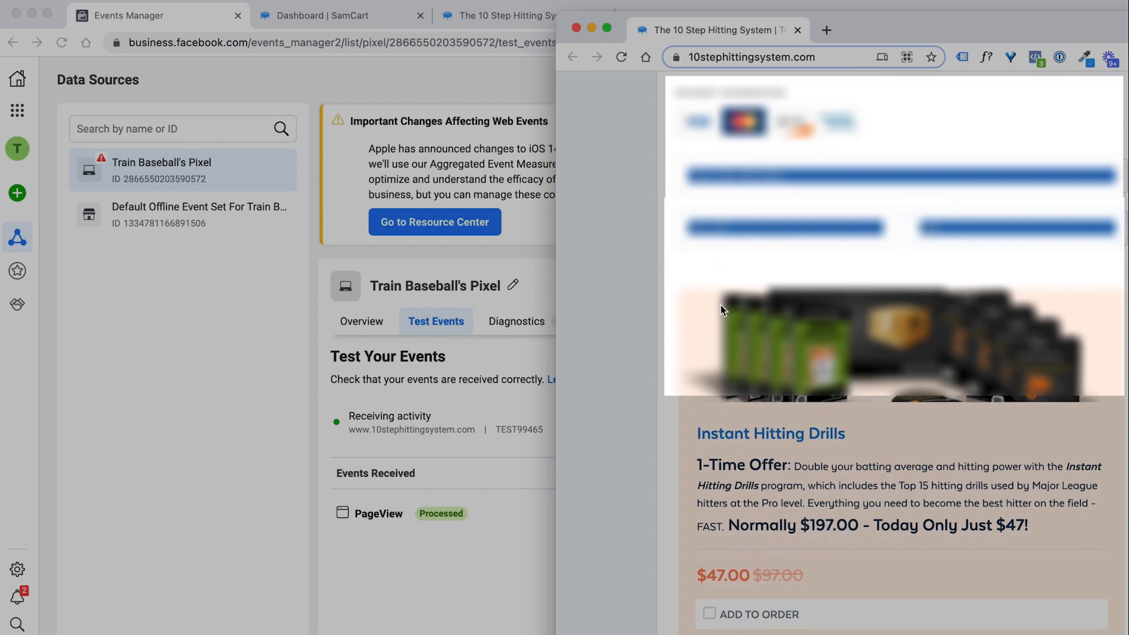
click(709, 467)
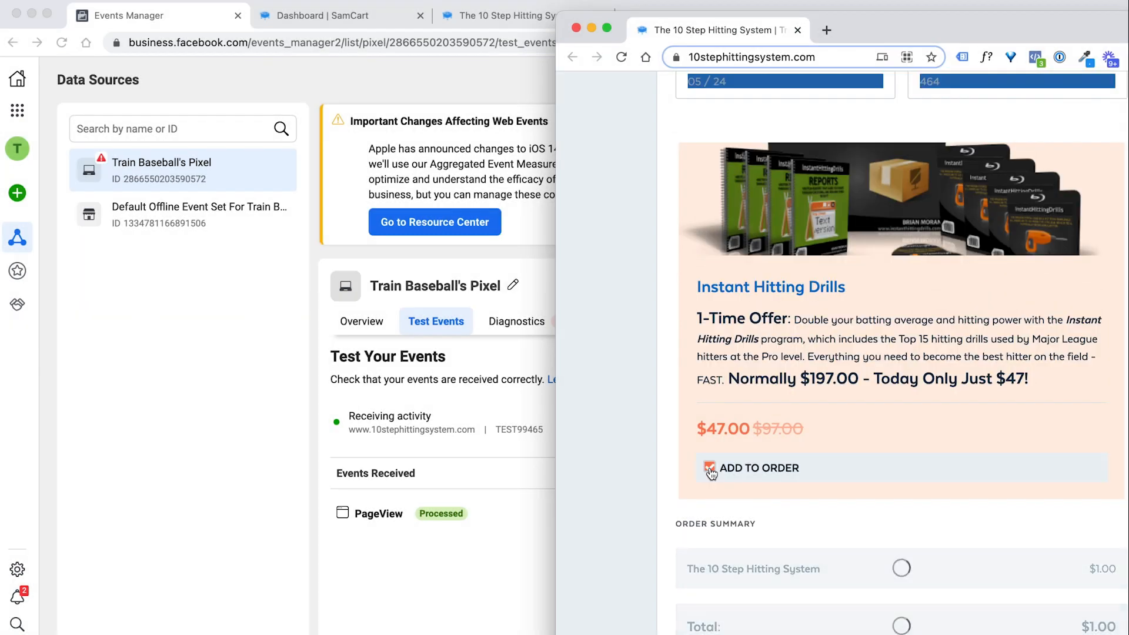
click(709, 468)
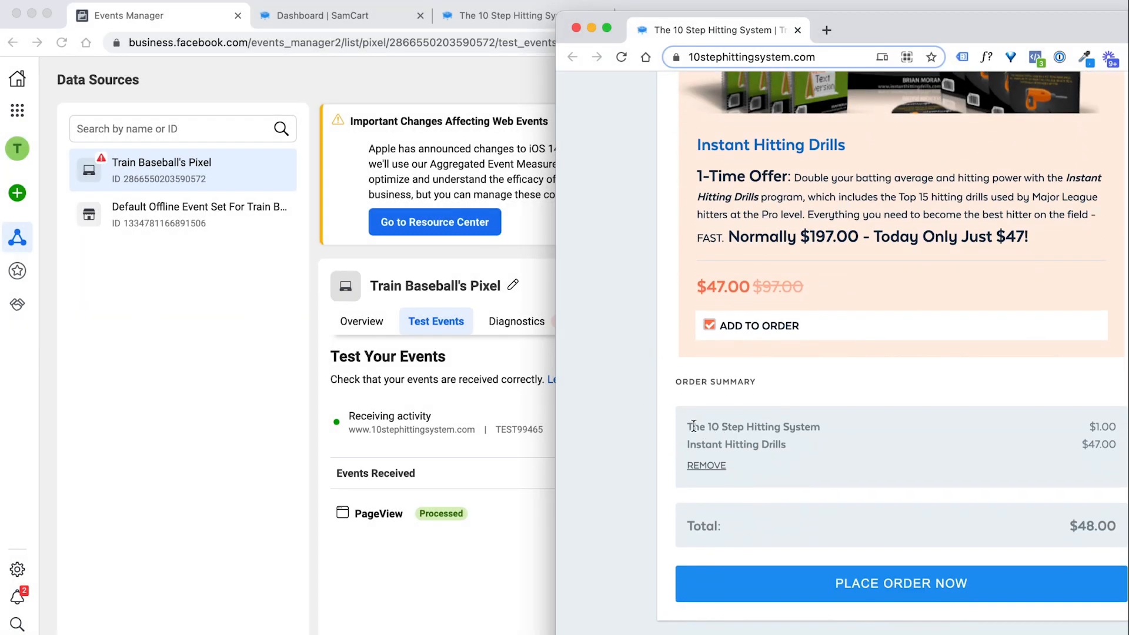
mouse_move(541, 563)
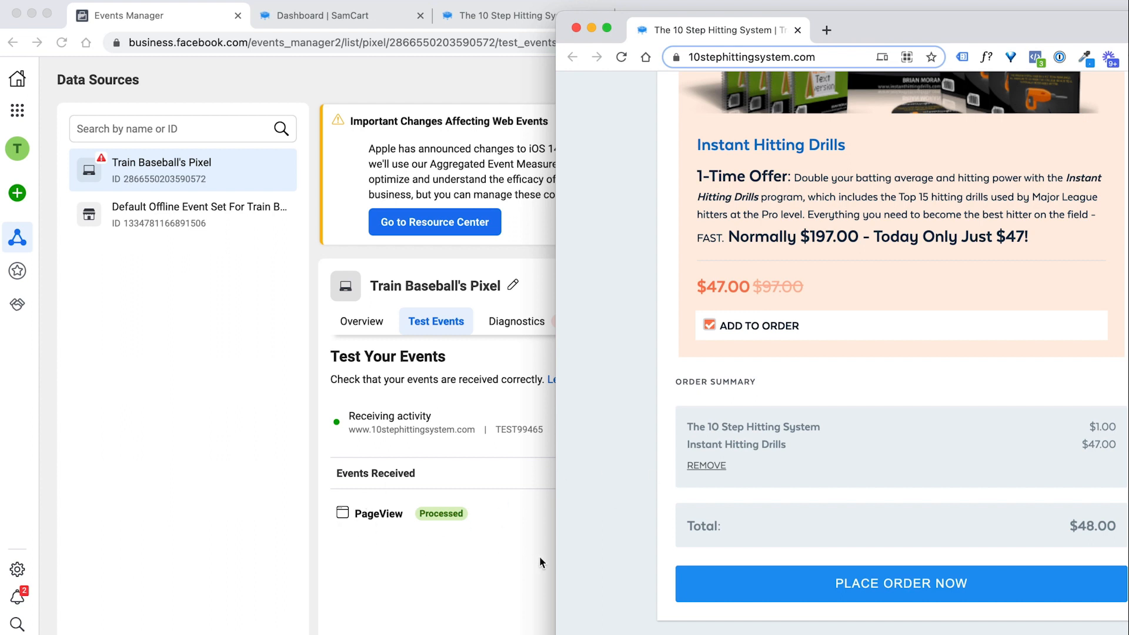
mouse_move(888, 576)
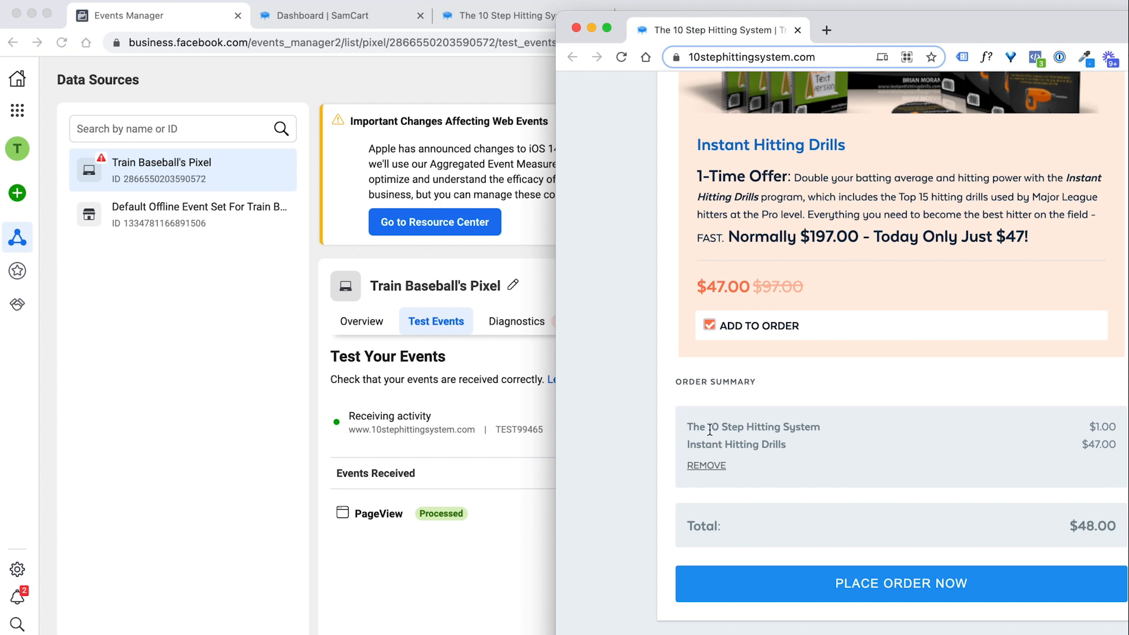
double_click(1101, 426)
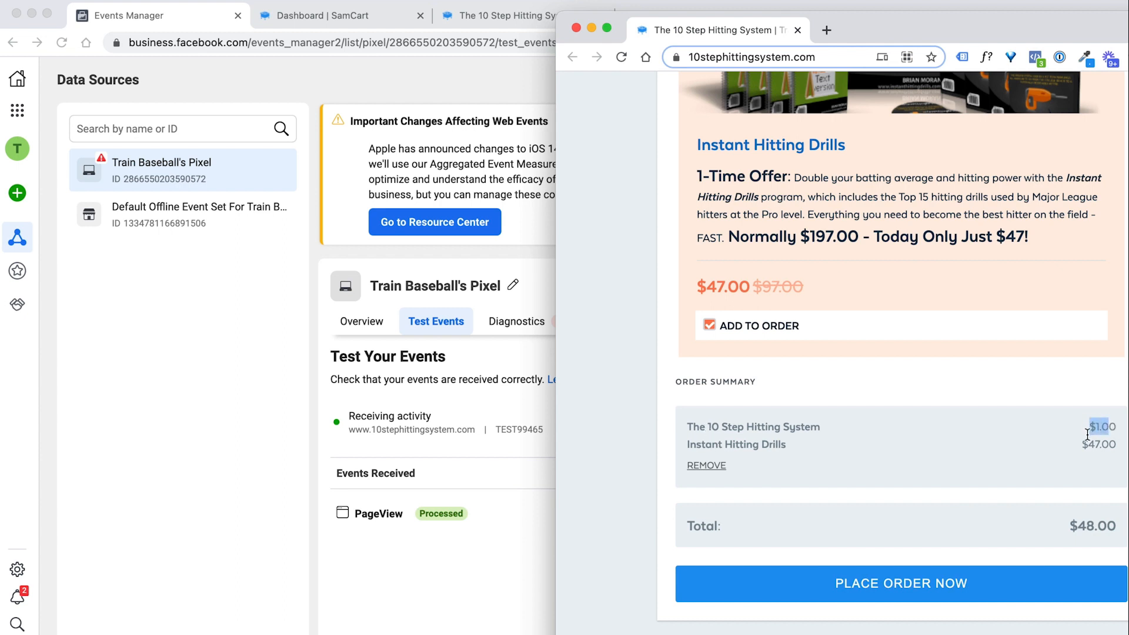
scroll(down, 3)
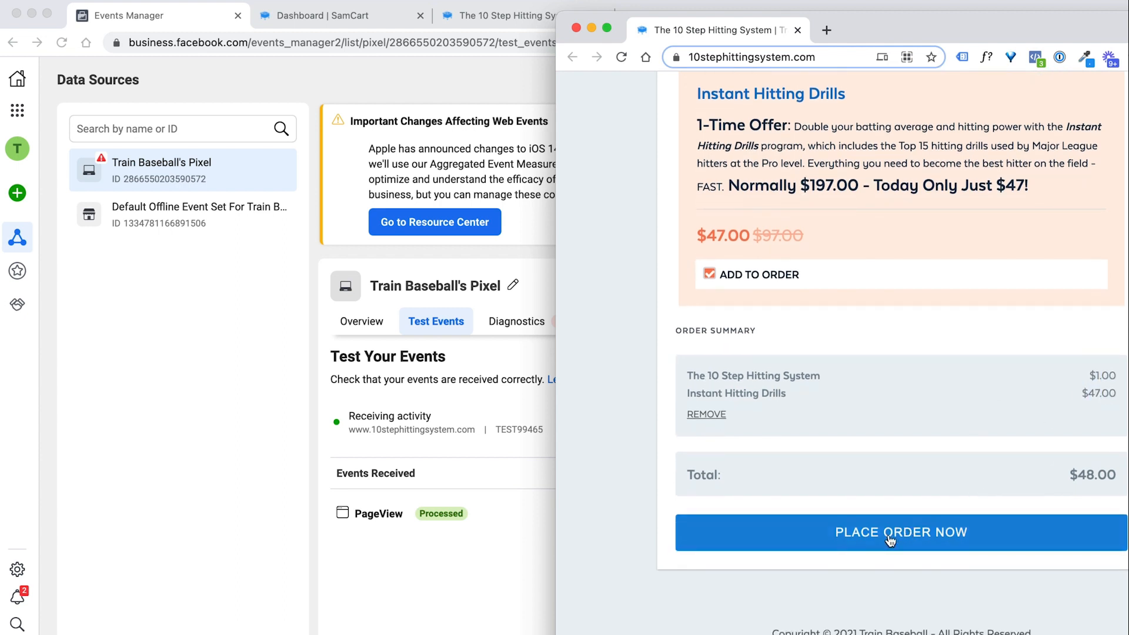
Step: Submit the $48.00 order with Place Order Now and reach the success page
click(898, 532)
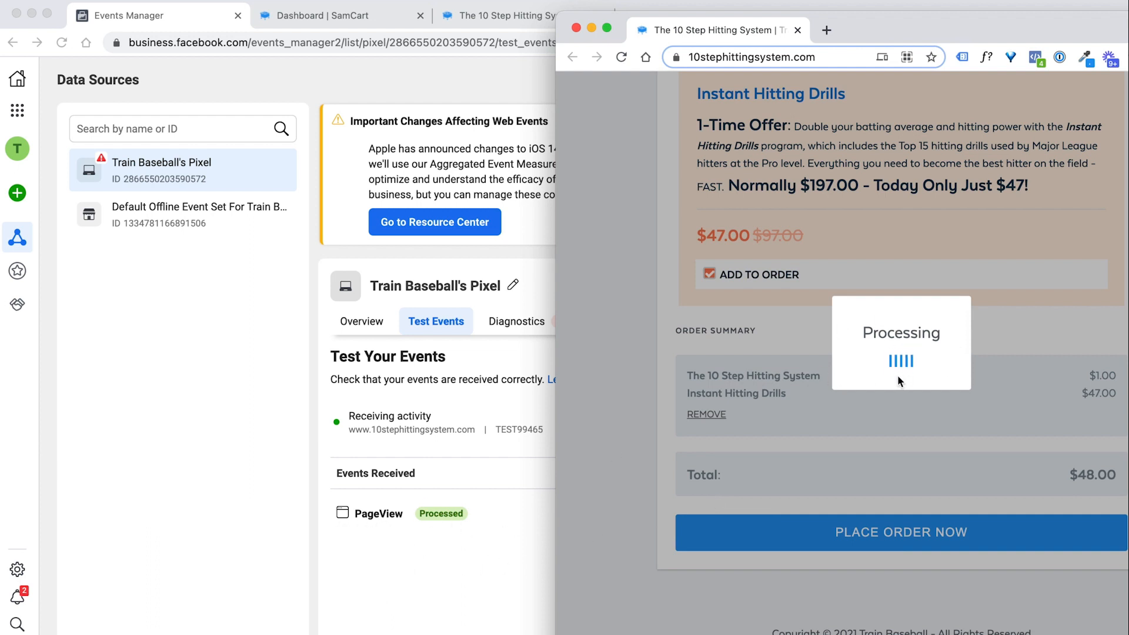
click(900, 532)
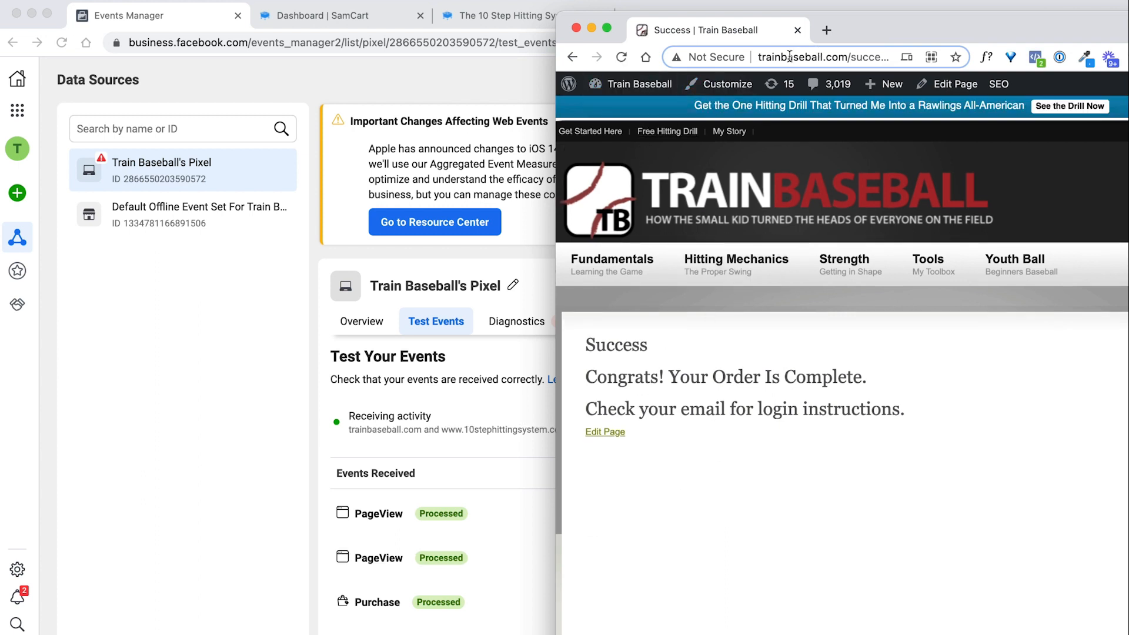
mouse_move(940, 153)
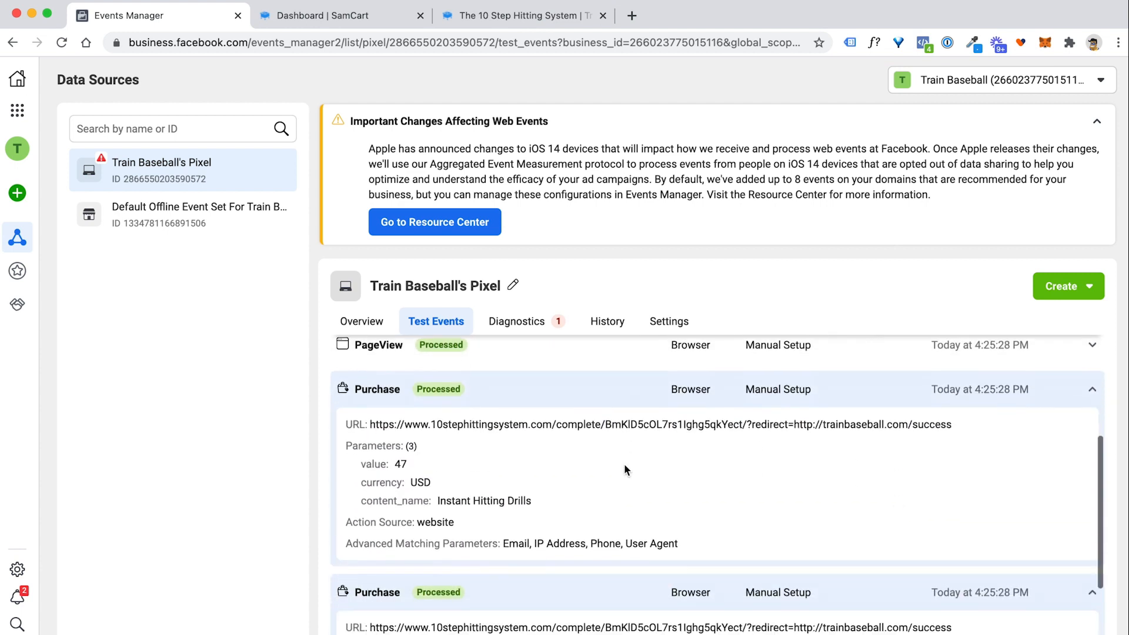
Step: Review both Purchase events (47 for Instant Hitting Drills, 1 for The 10 Step Hitting System) and collapse their details
scroll(down, 3)
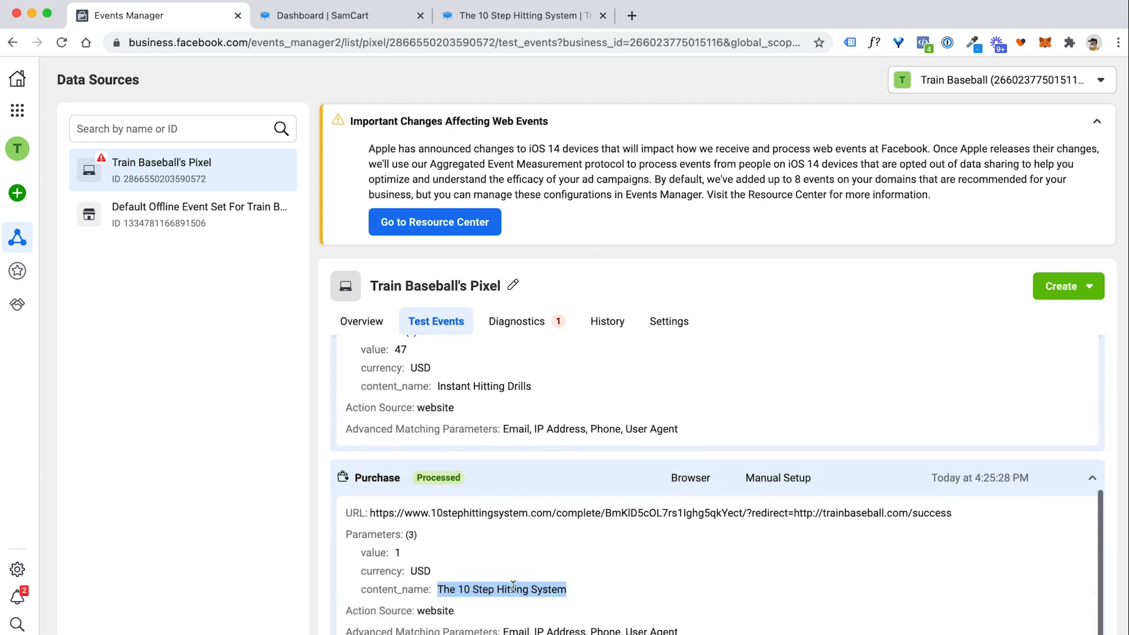
scroll(down, 3)
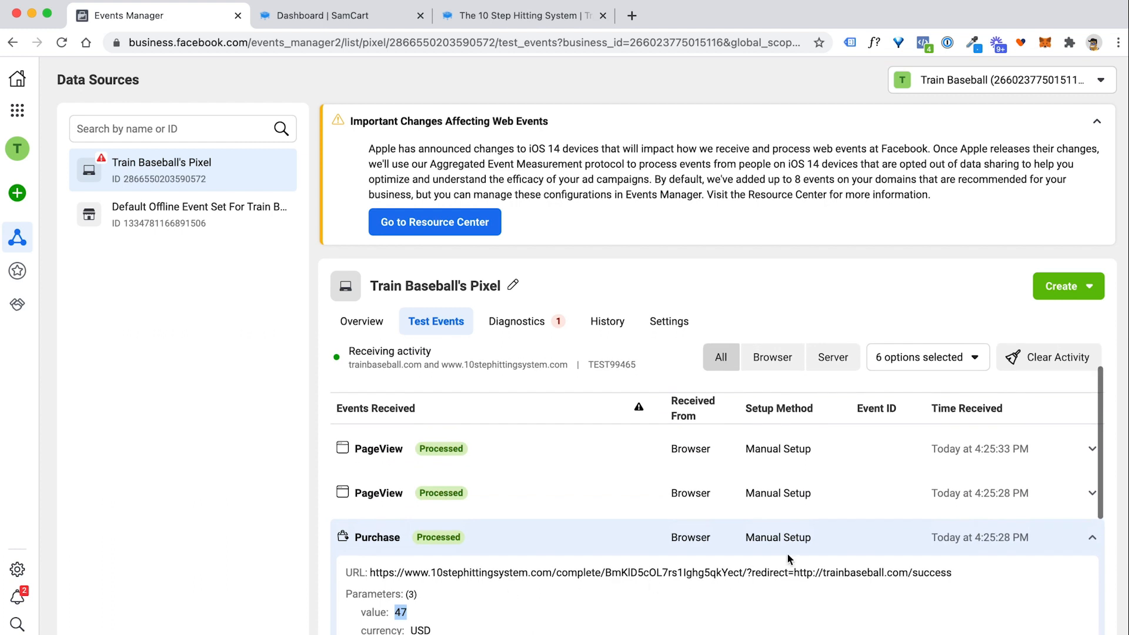
click(1091, 537)
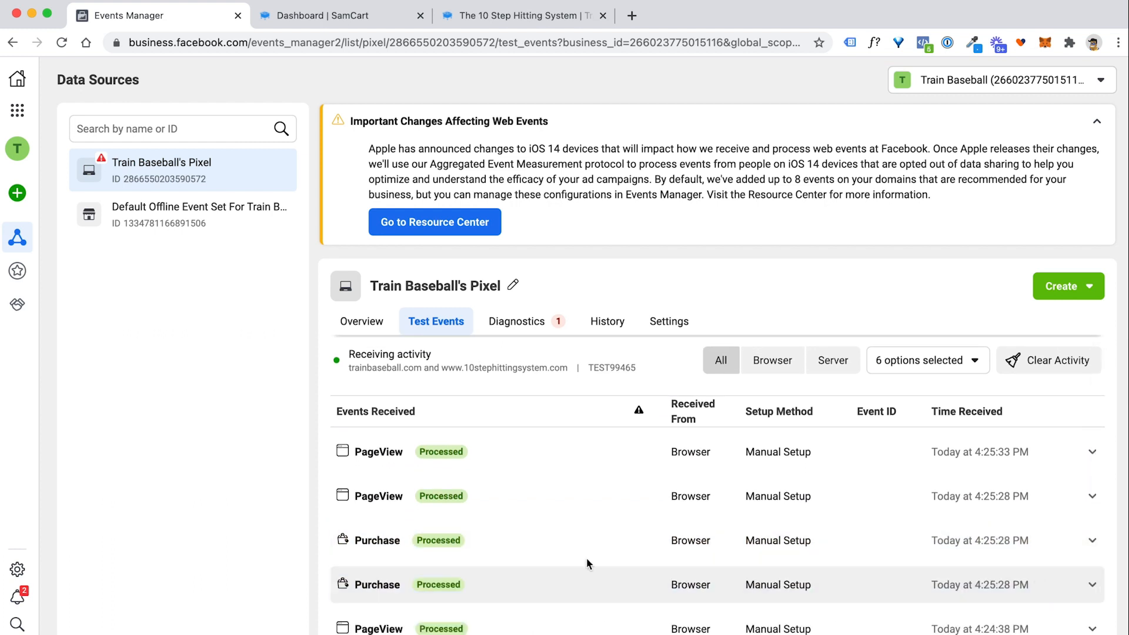
mouse_move(570, 559)
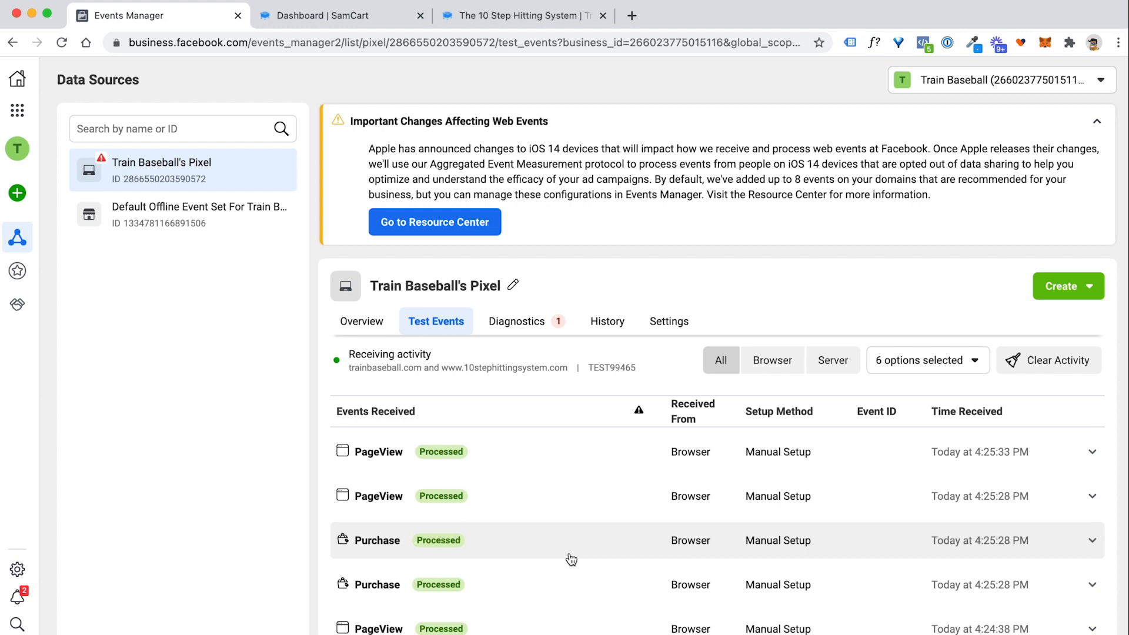
mouse_move(381, 547)
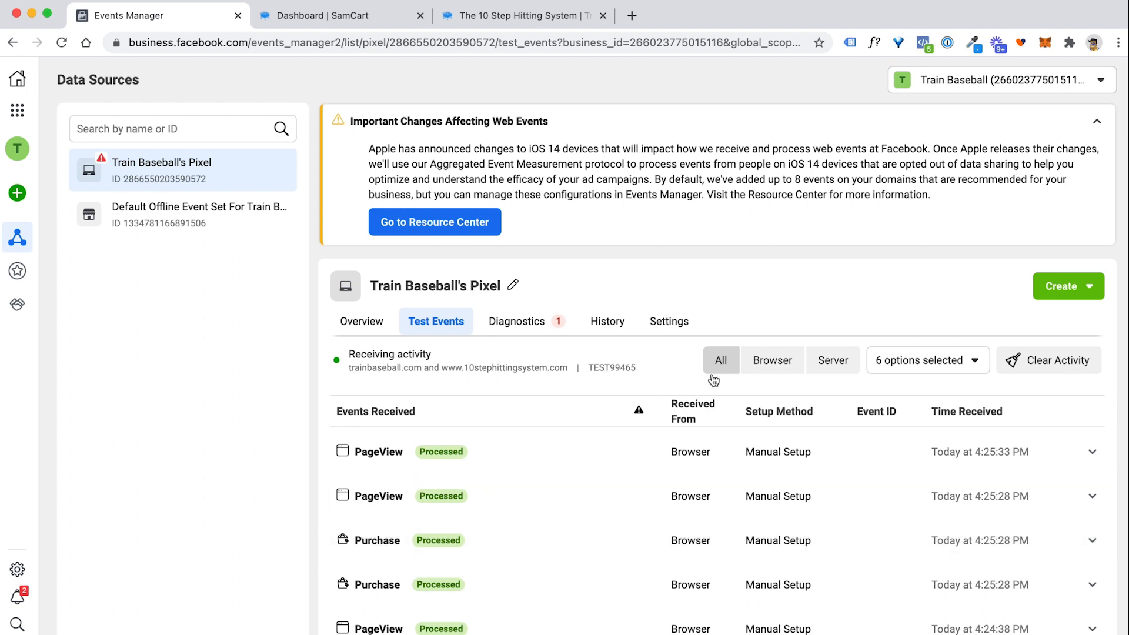
mouse_move(713, 381)
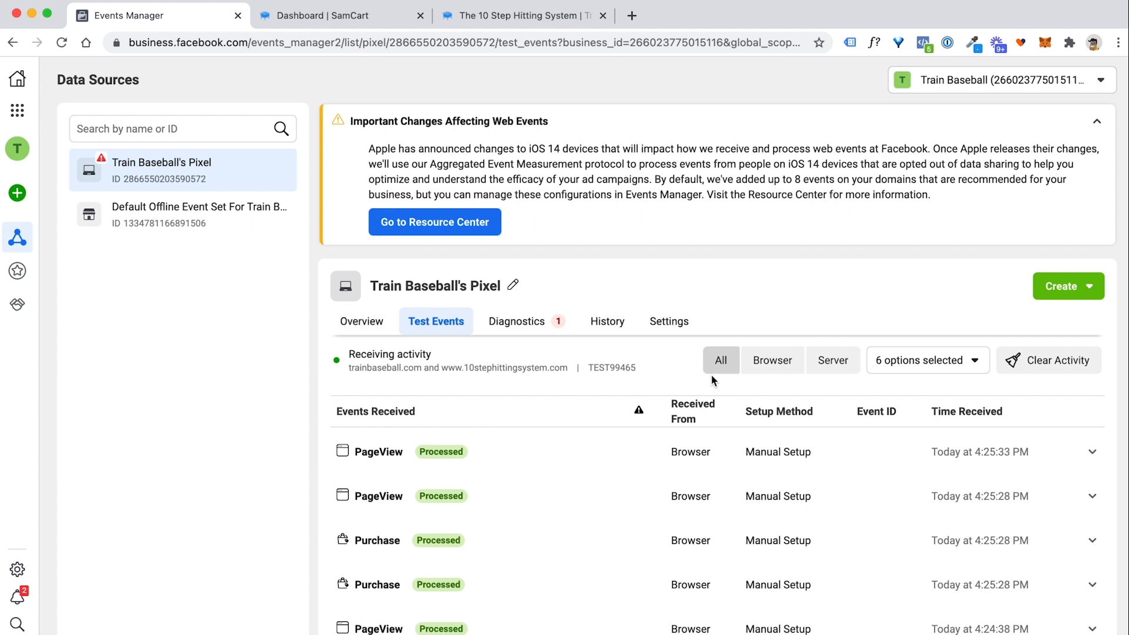
mouse_move(776, 219)
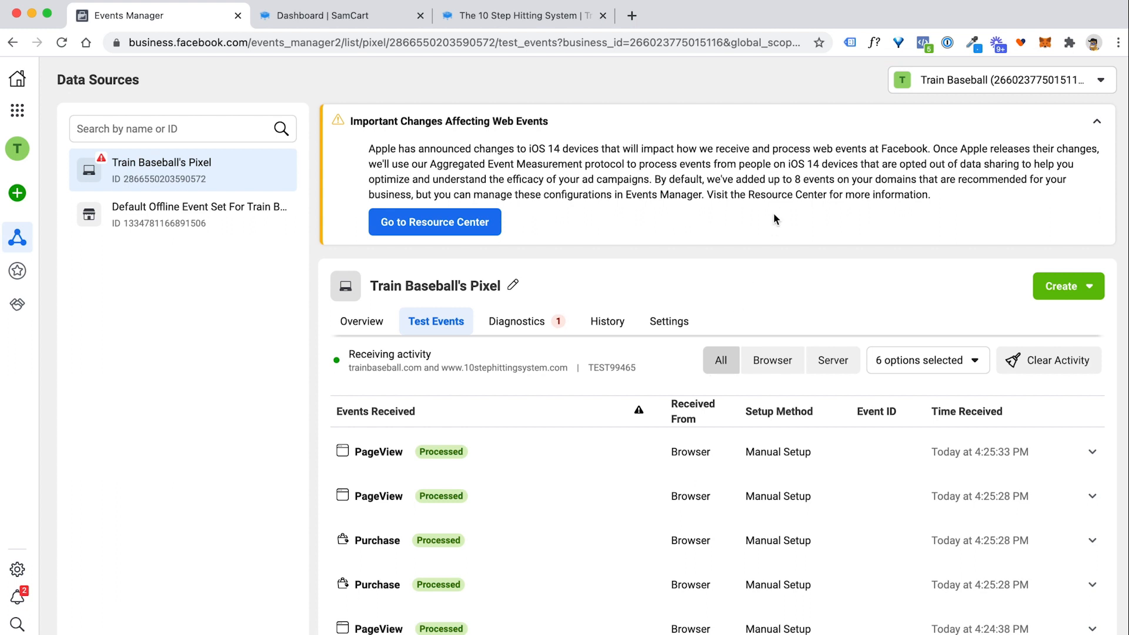